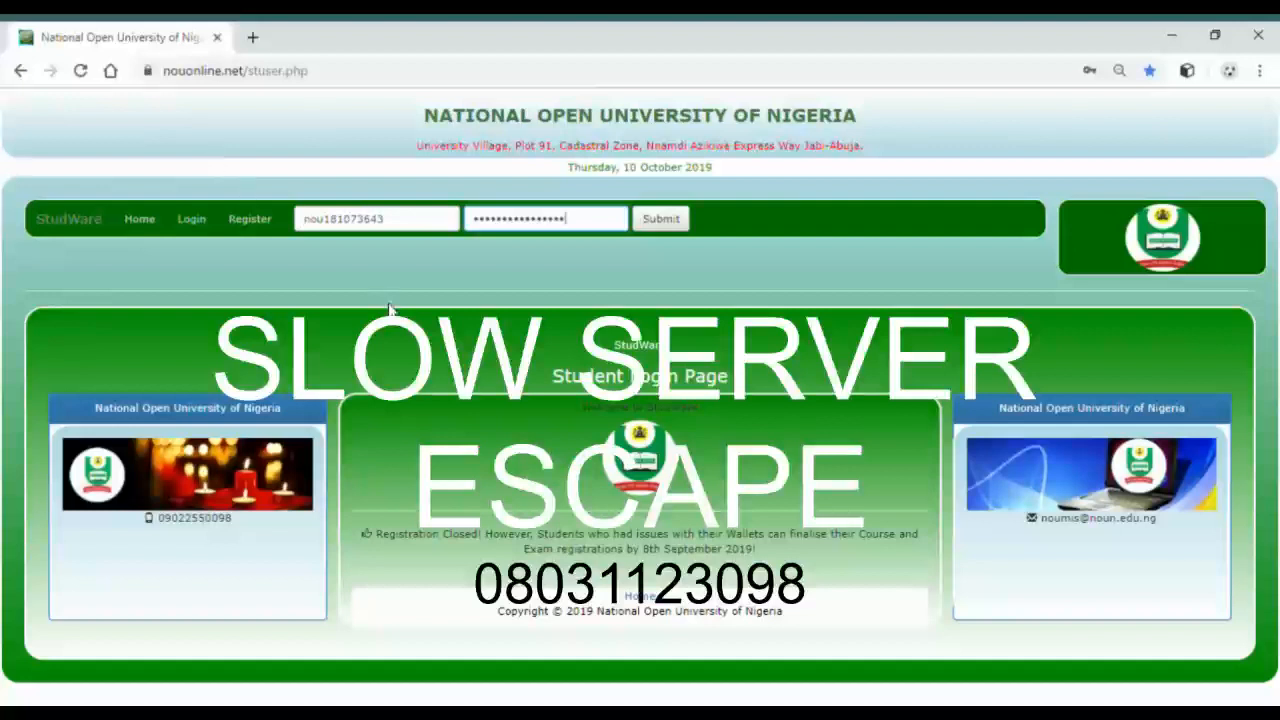
mouse_move(688, 510)
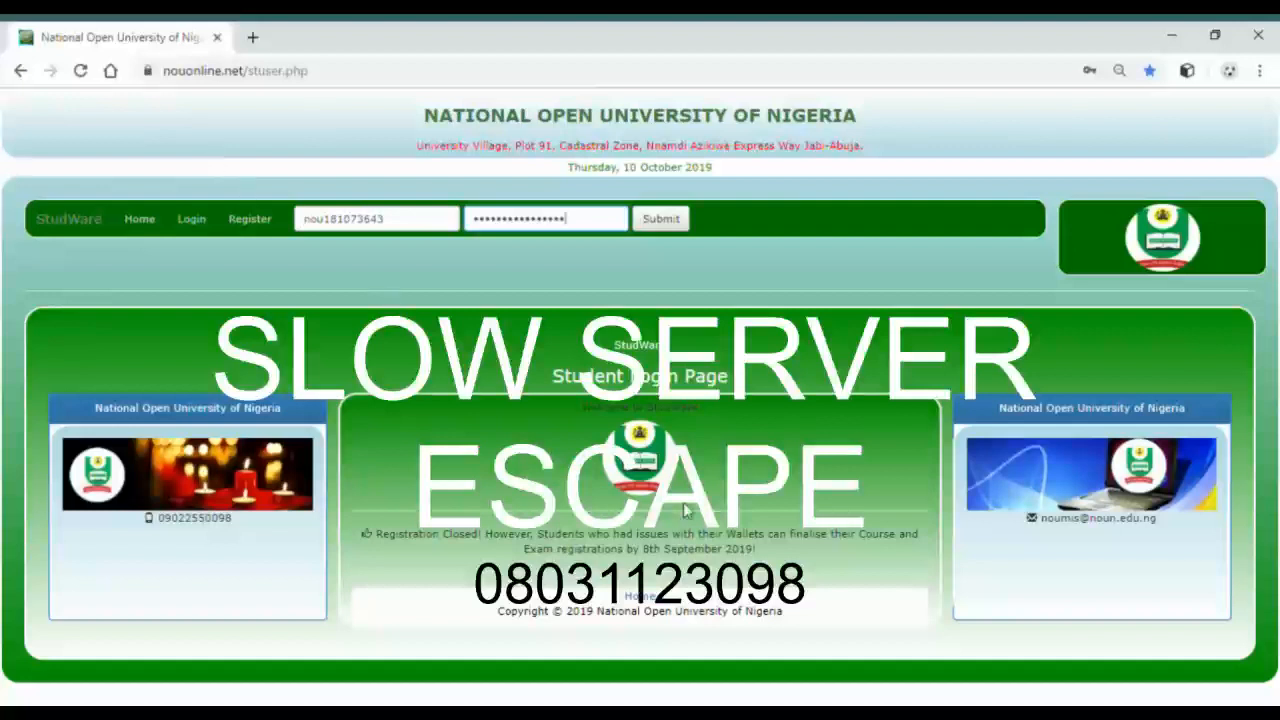
mouse_move(866, 268)
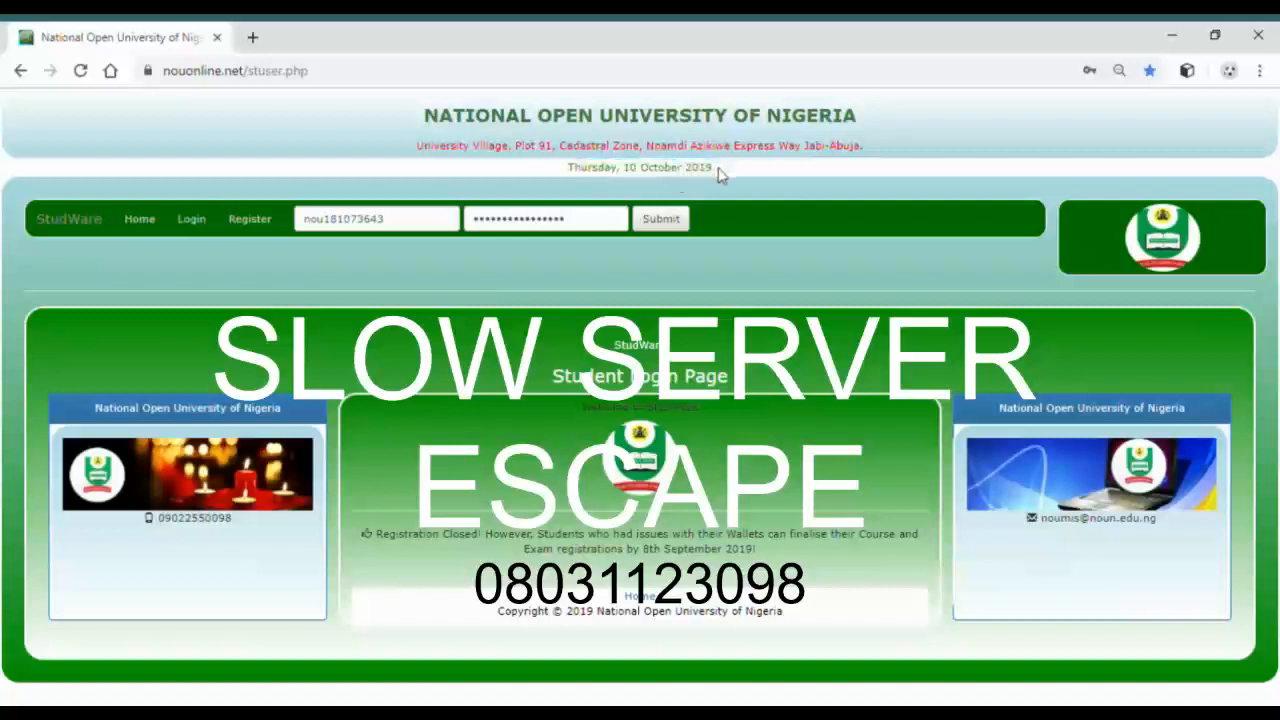
mouse_move(664, 148)
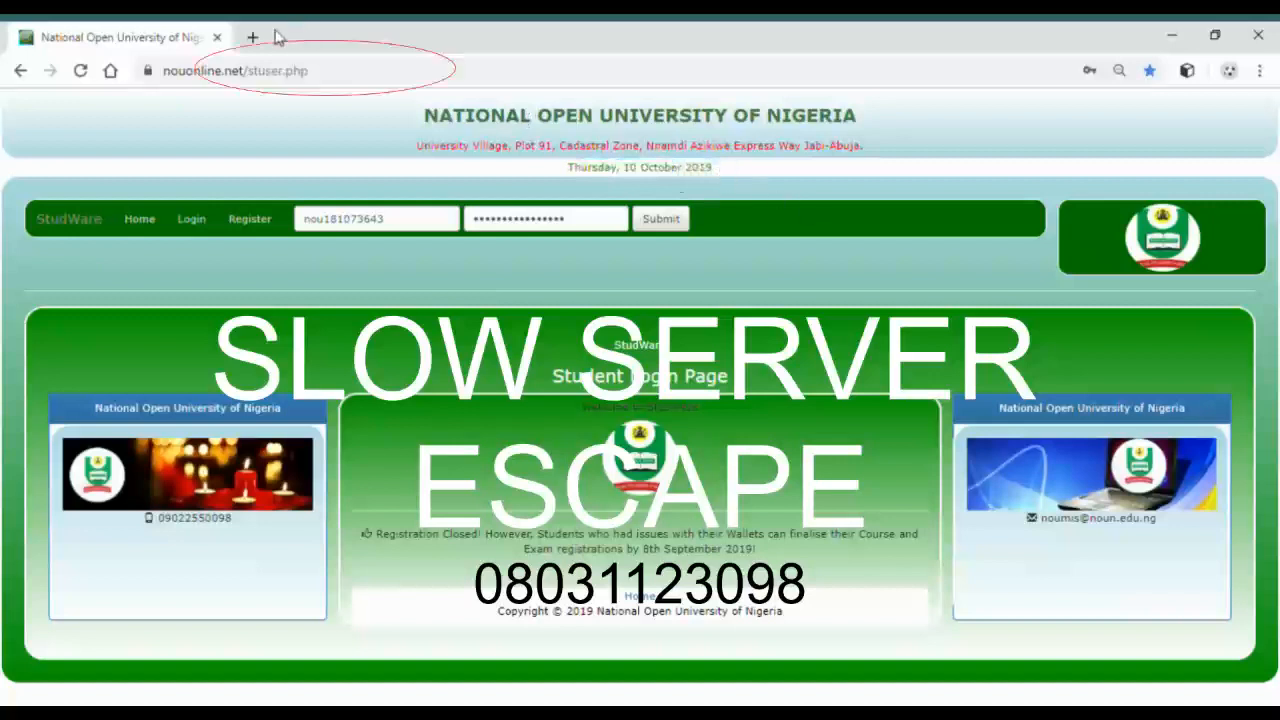
Open a second blank tab beside the NOUN portal tab.
click(252, 36)
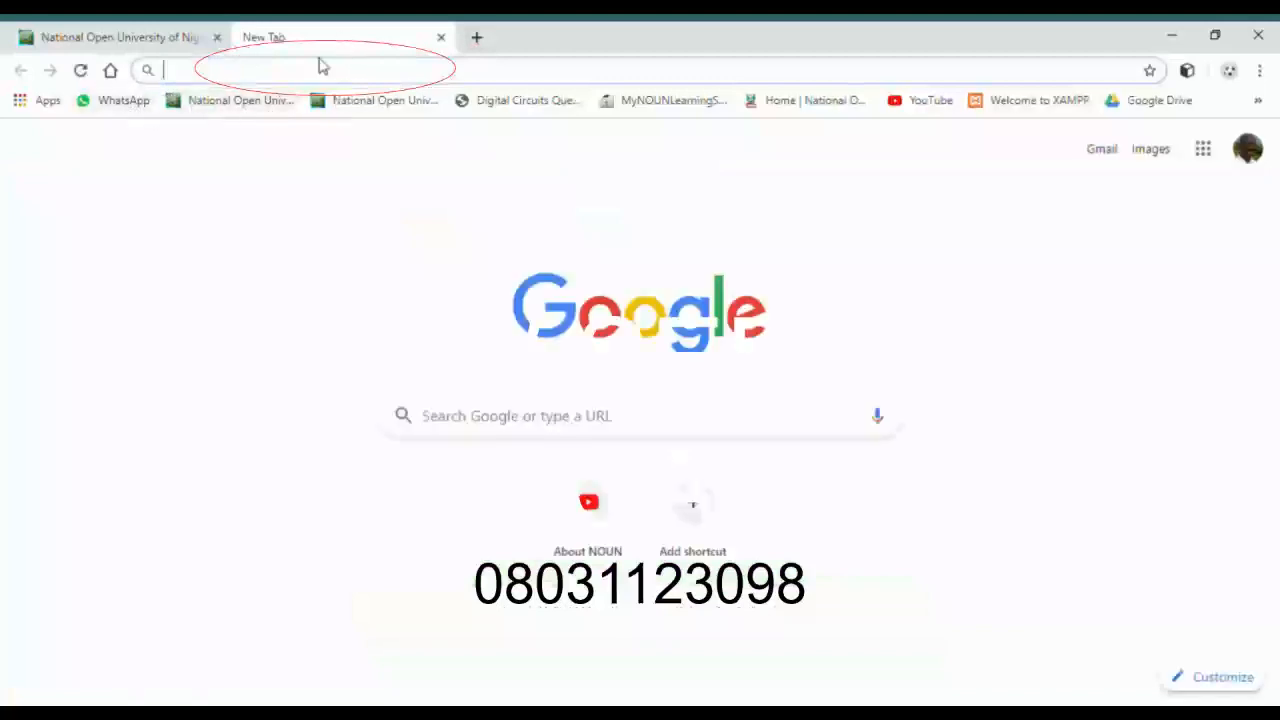
mouse_move(354, 136)
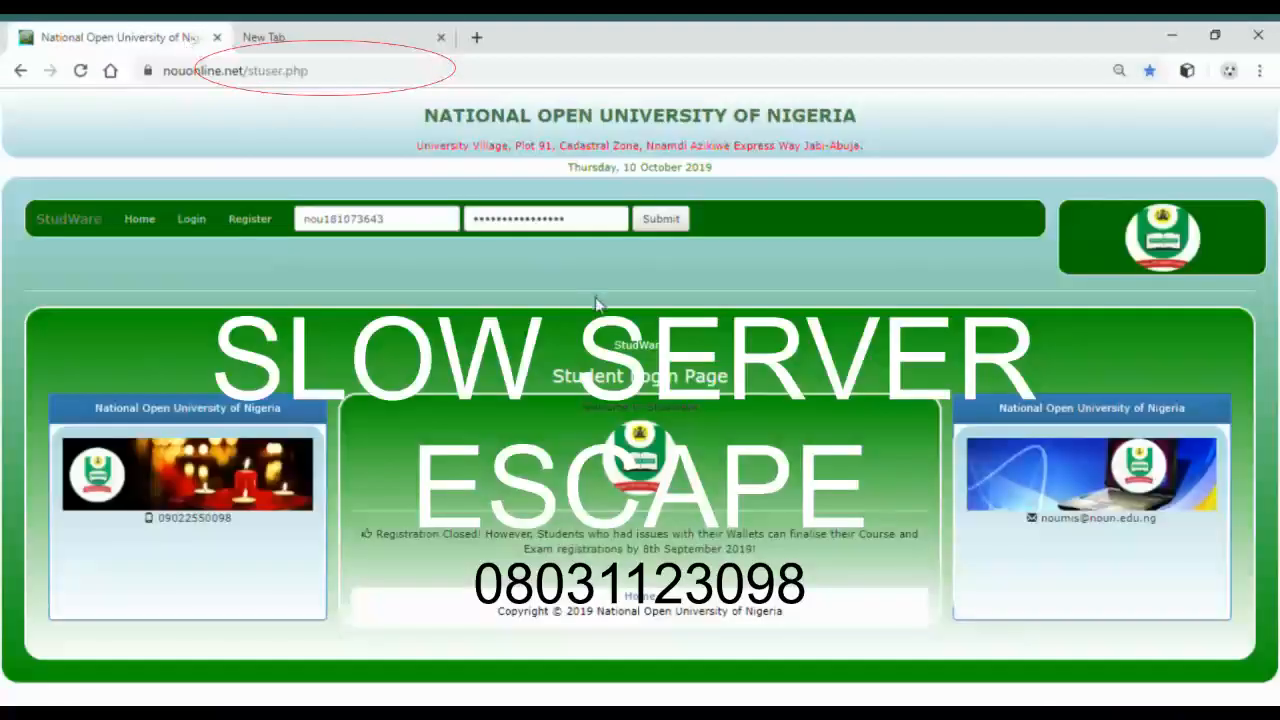
Submit the filled-in portal login credentials, retrying while the slow server fails to respond.
click(304, 70)
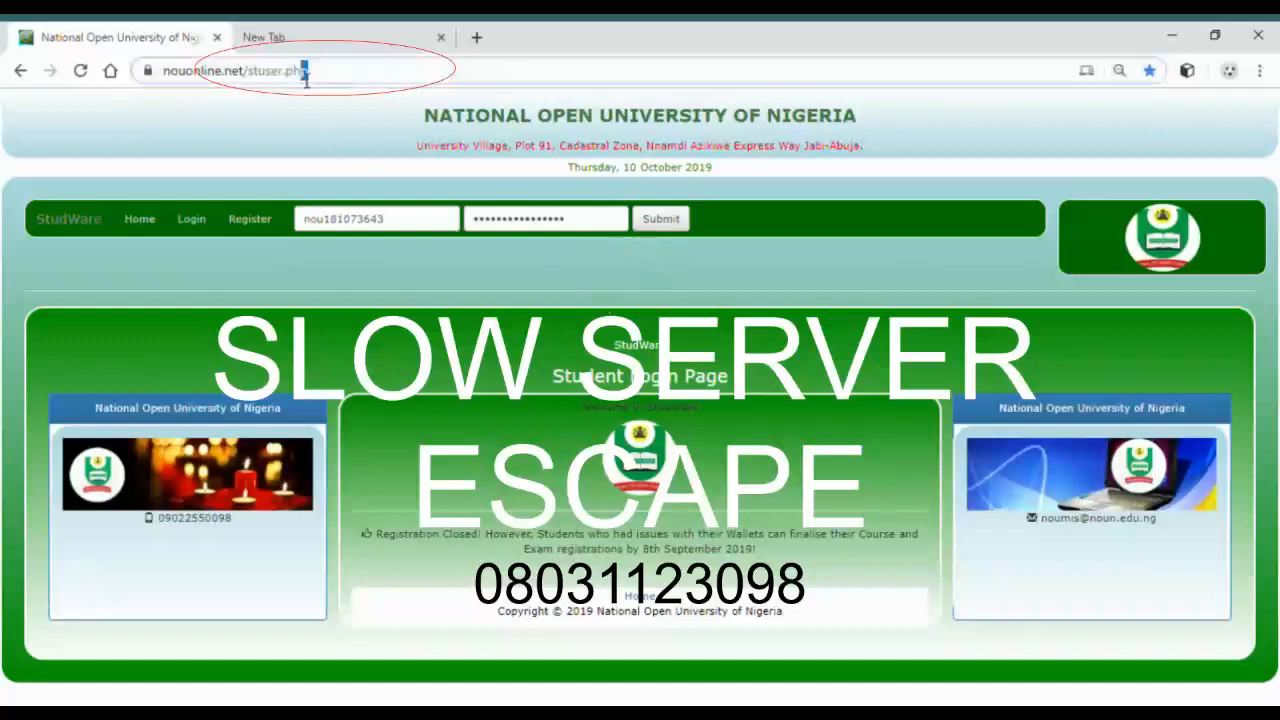
click(280, 70)
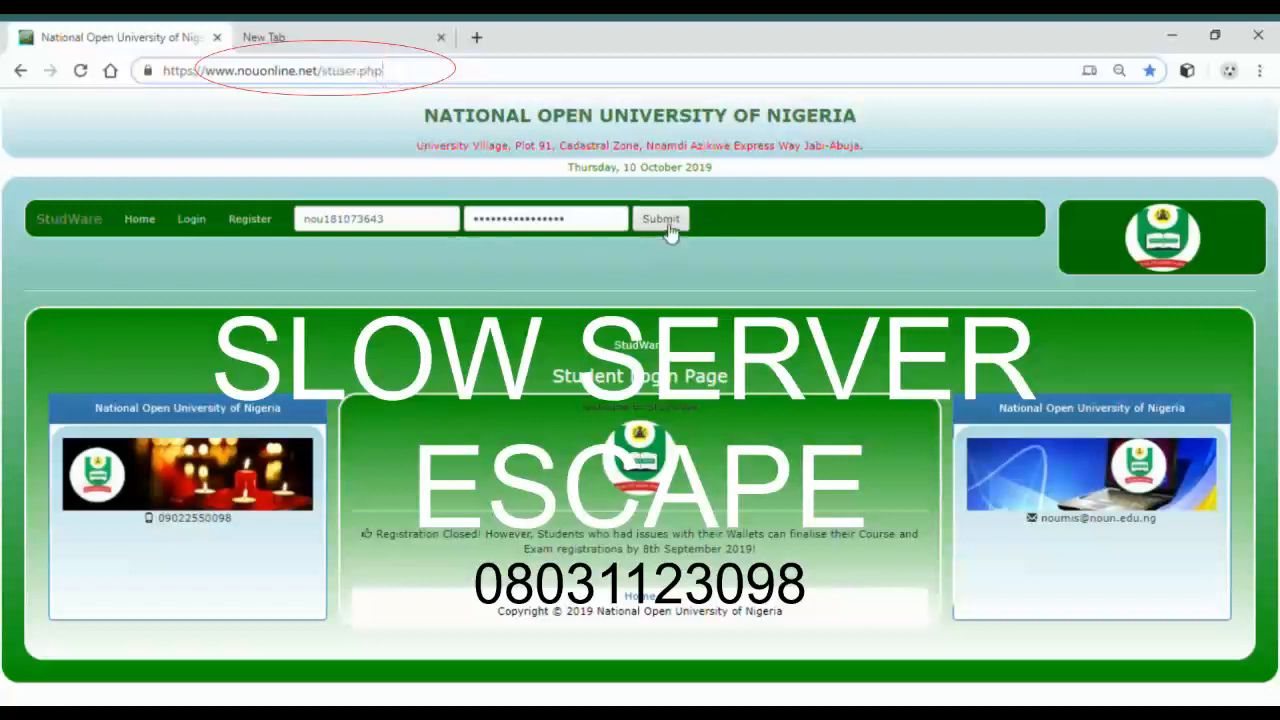
click(660, 218)
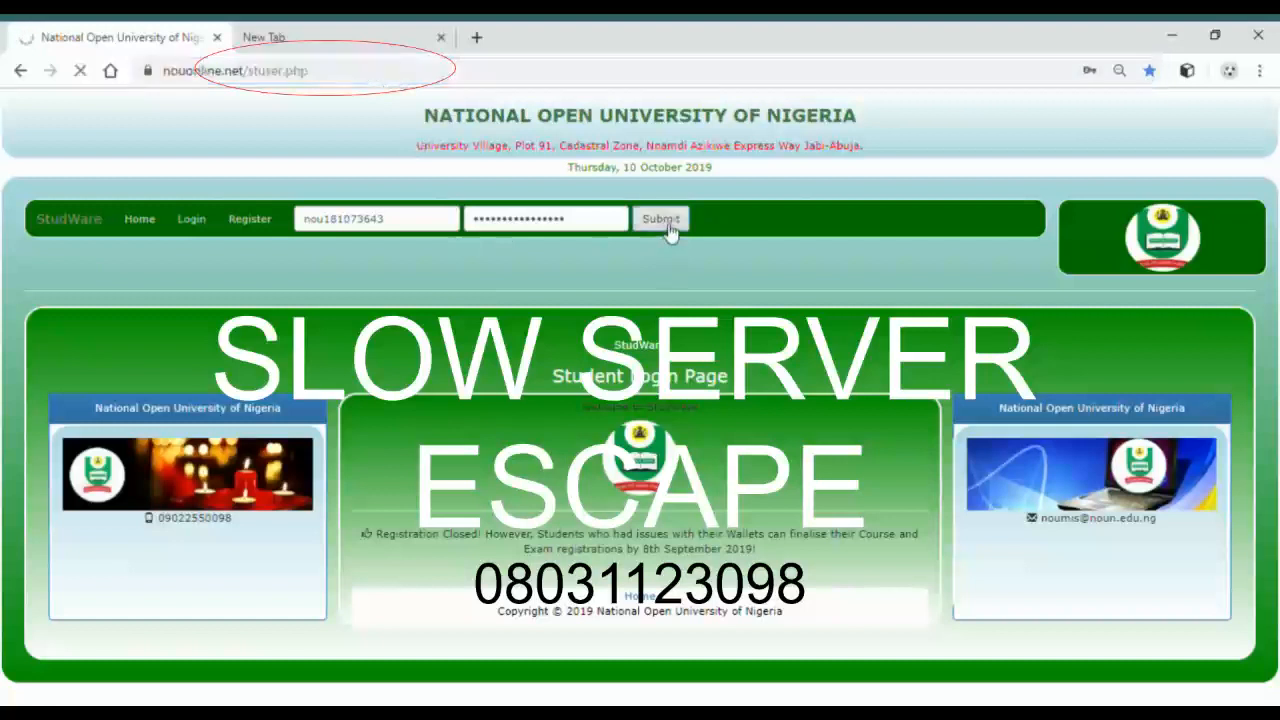
click(660, 218)
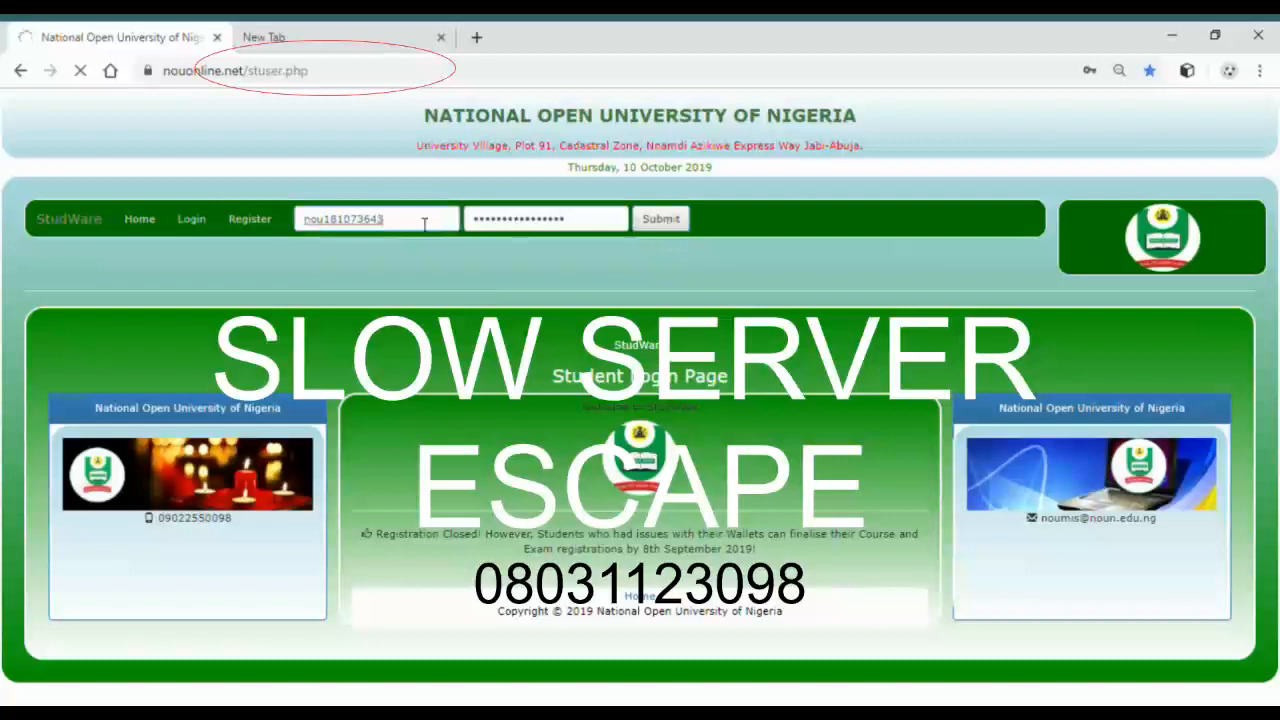
click(660, 218)
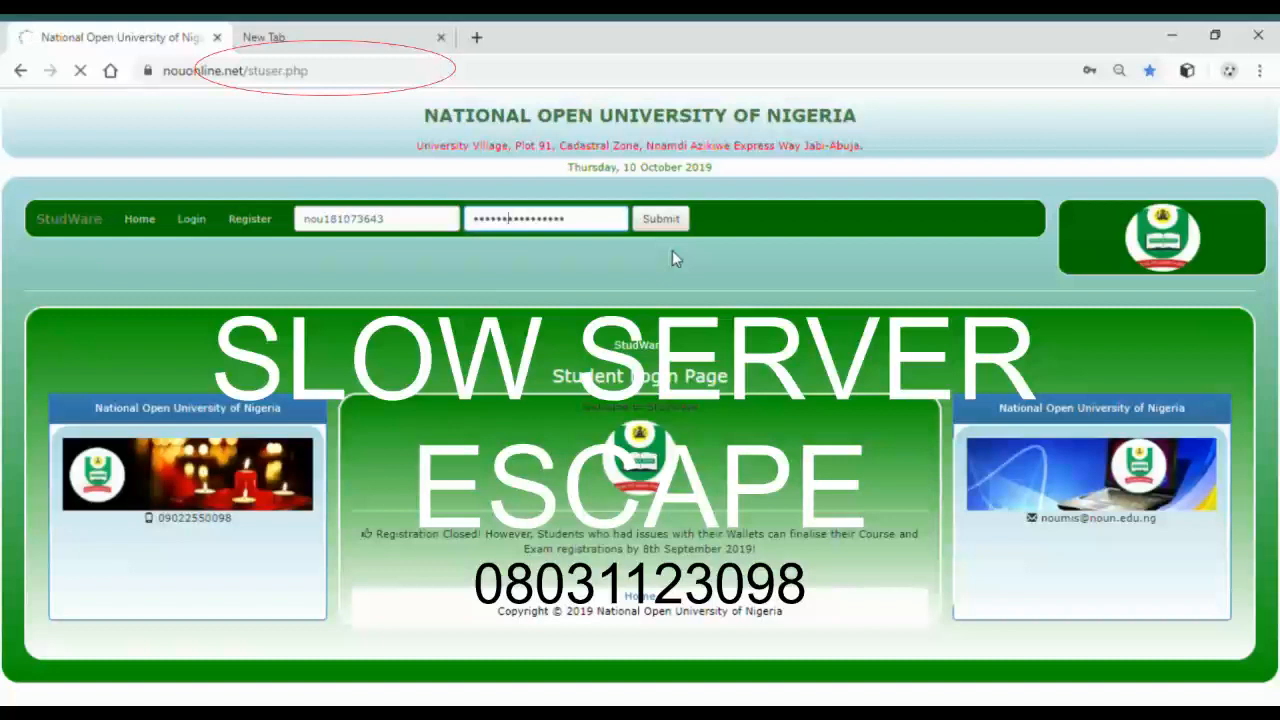
mouse_move(368, 98)
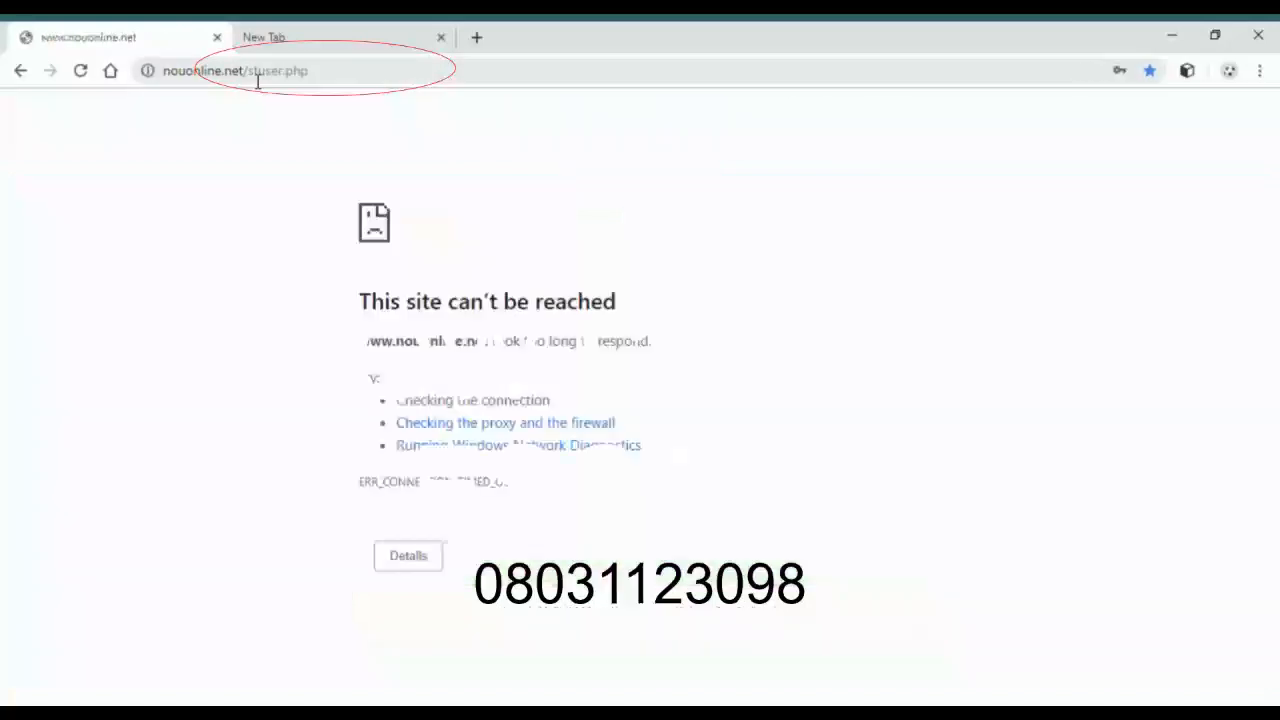
Reload the unreachable page with form resubmission confirmed until the tab requests studprof.php.
click(300, 70)
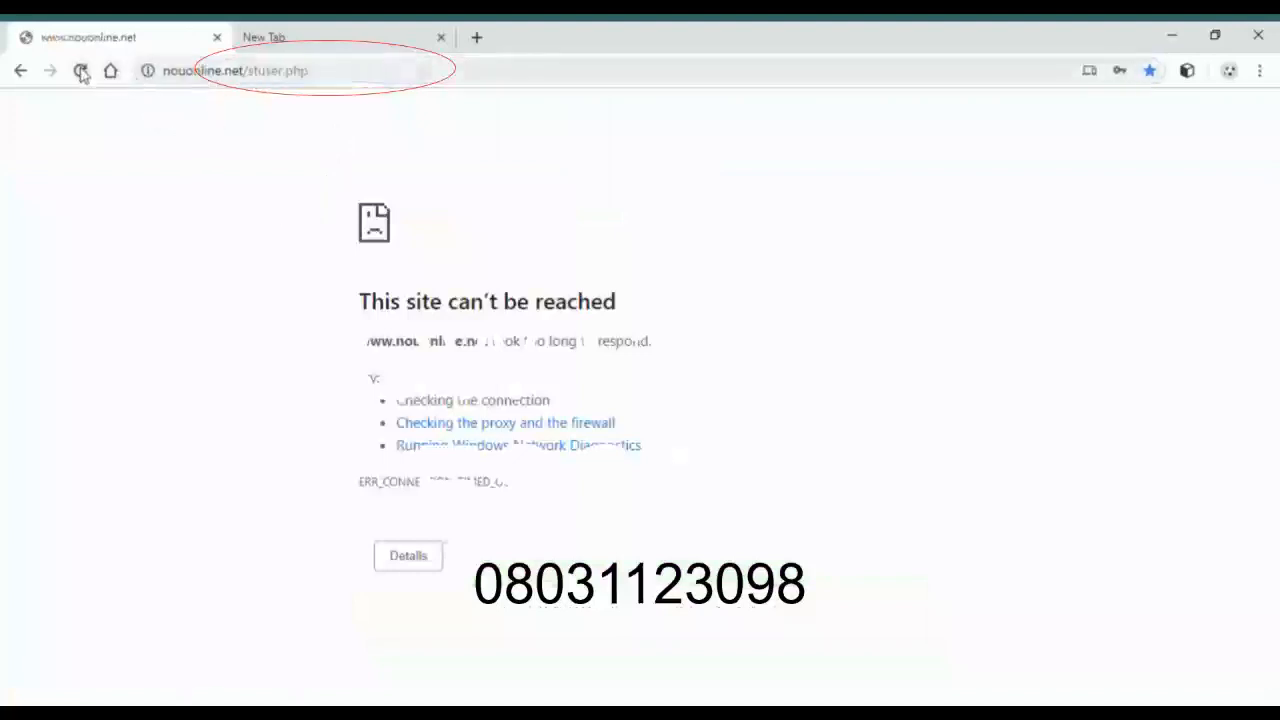
click(80, 72)
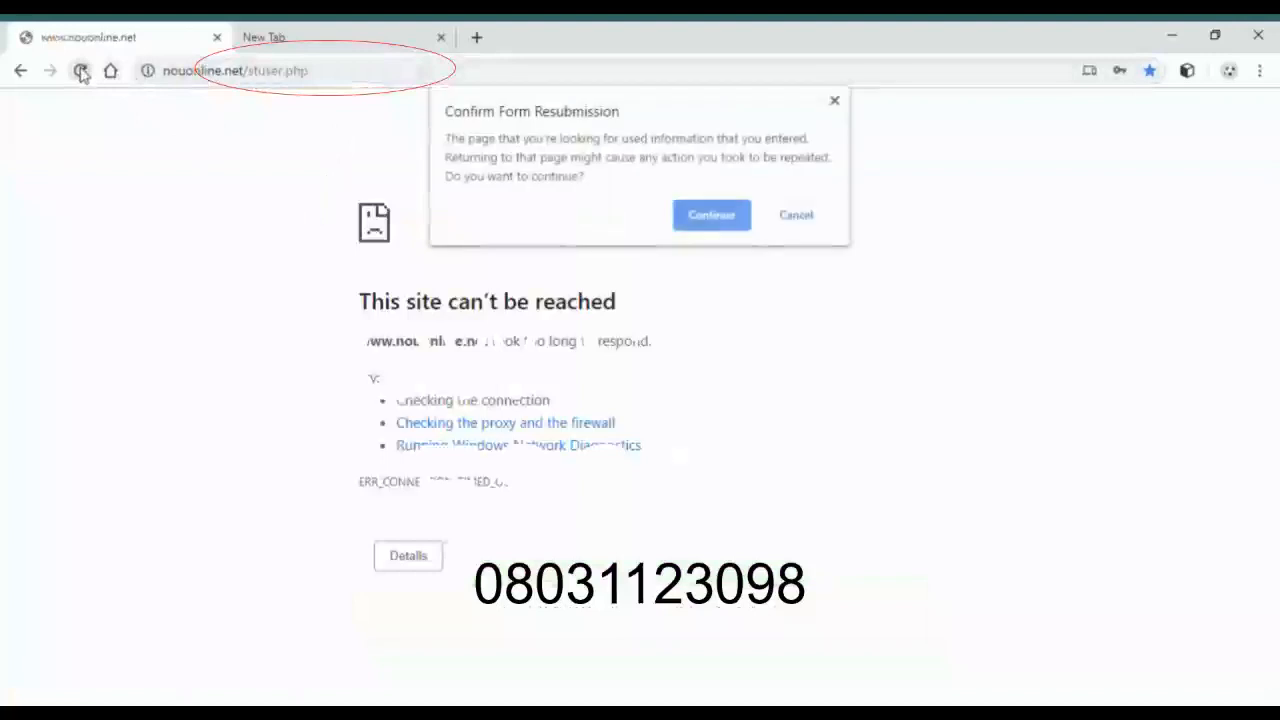
click(712, 216)
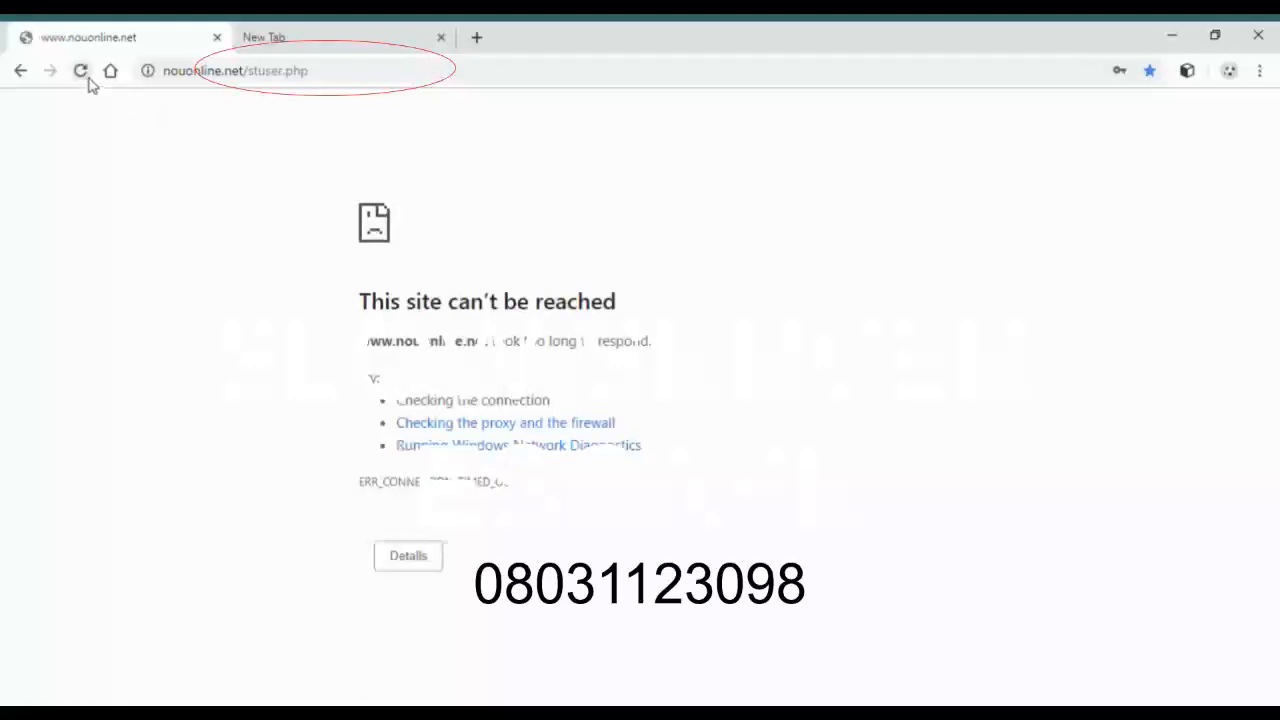
click(80, 70)
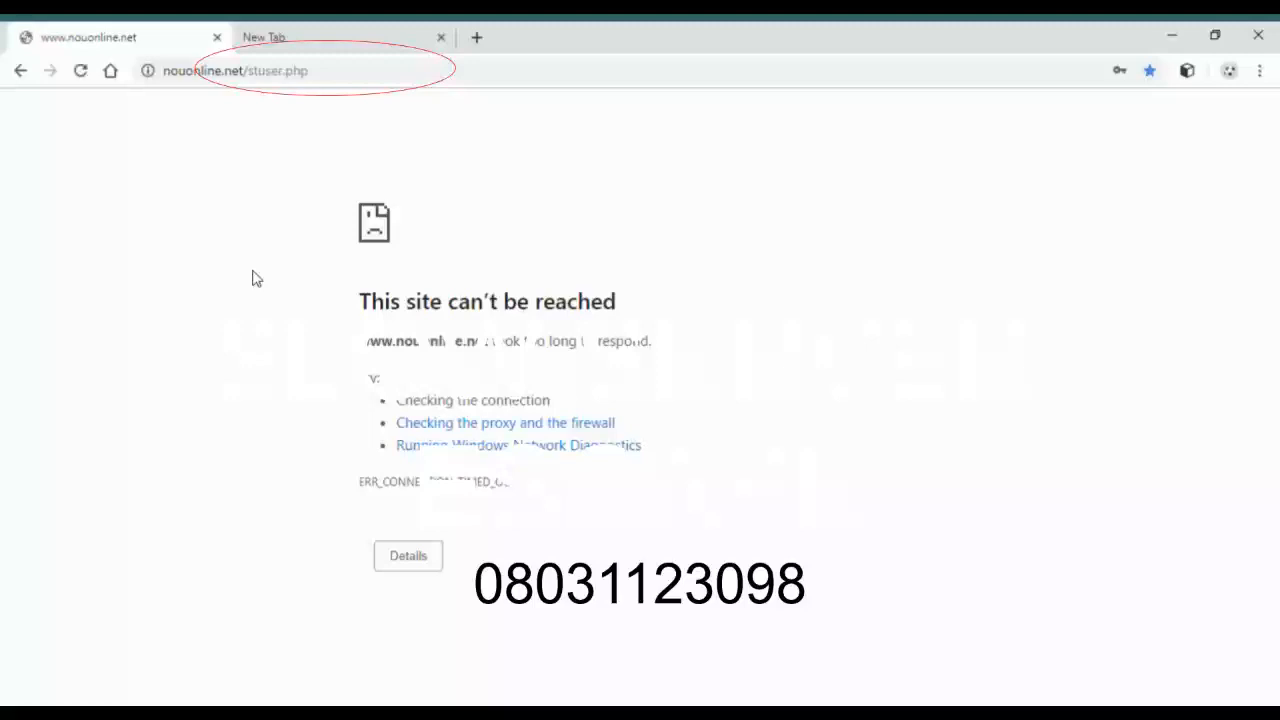
click(80, 70)
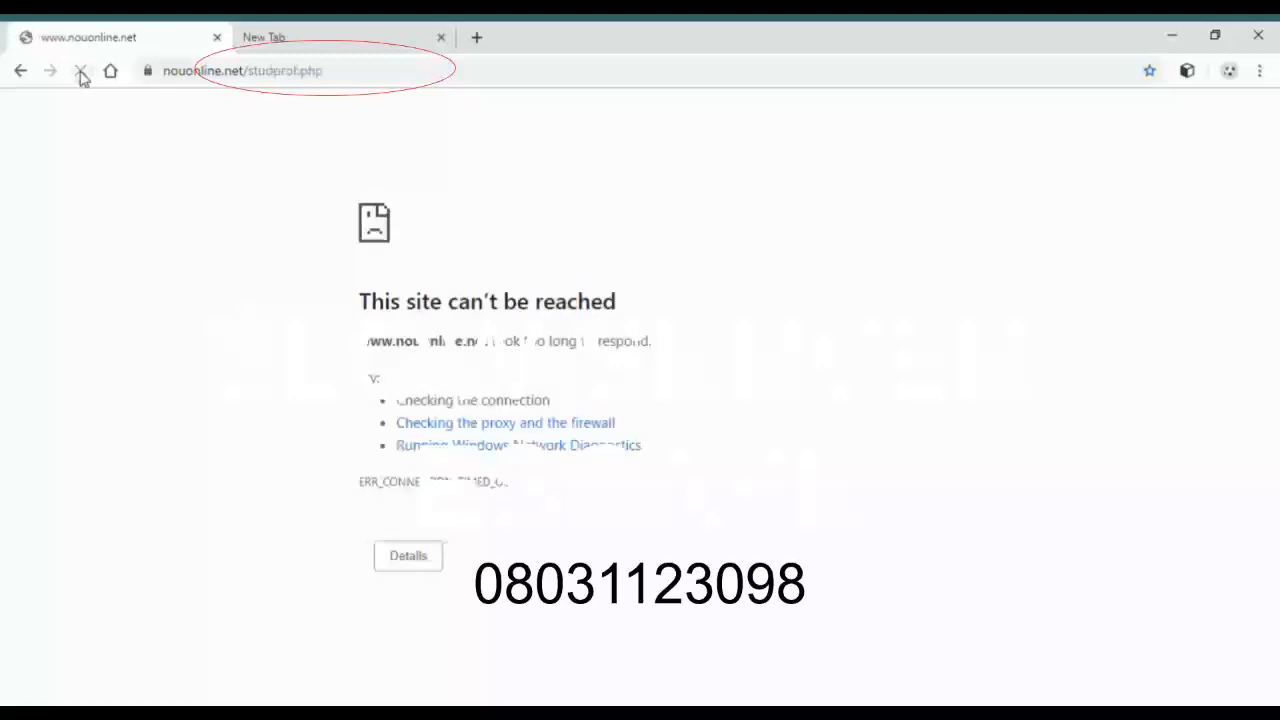
click(80, 70)
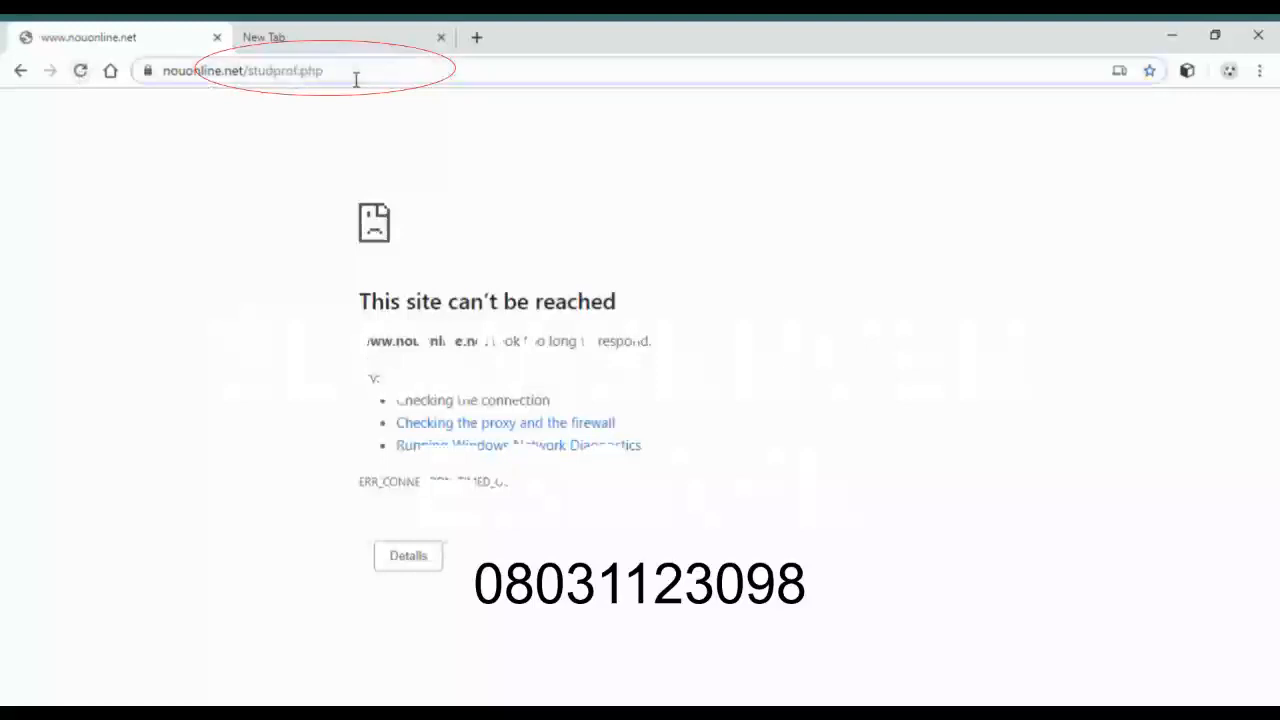
double_click(284, 70)
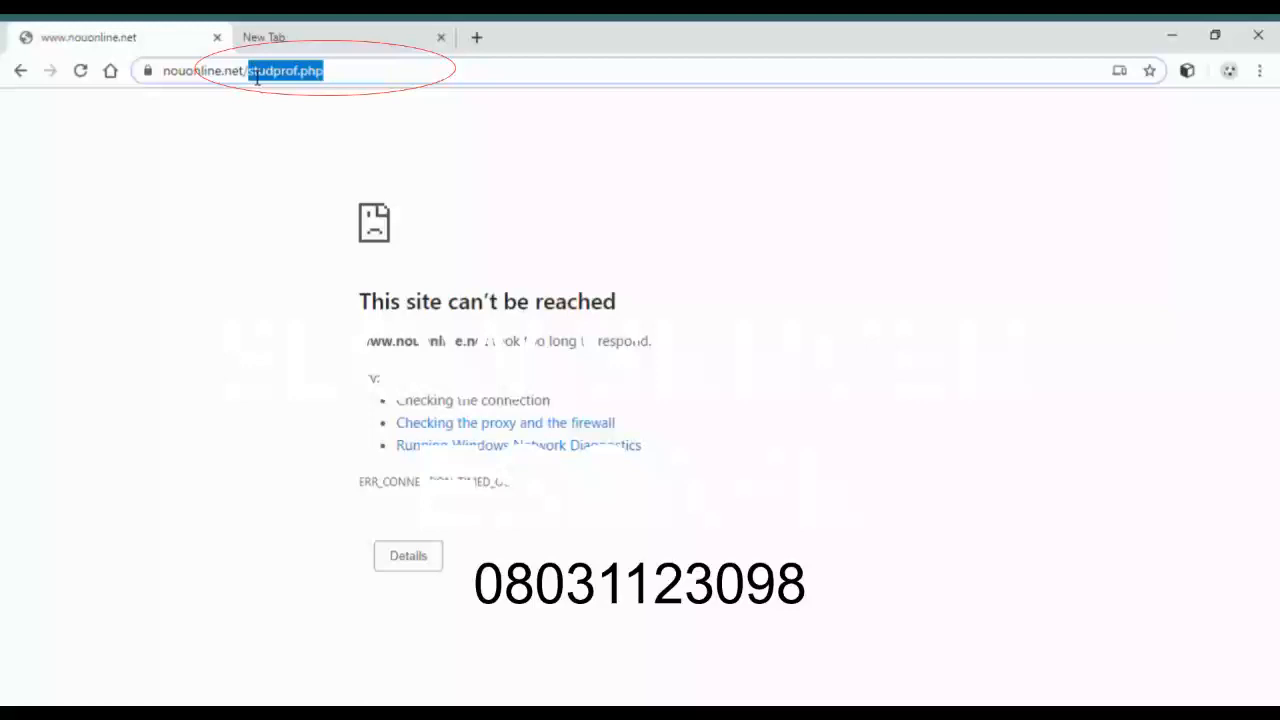
click(280, 70)
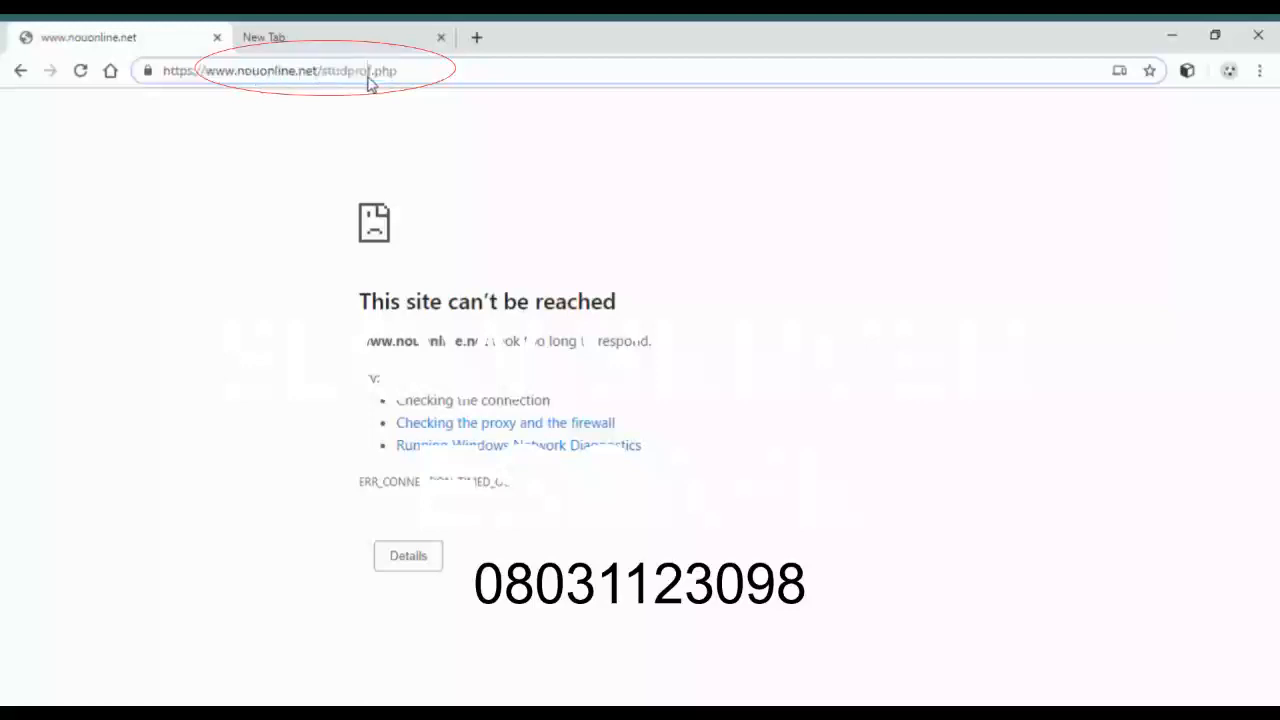
mouse_move(436, 138)
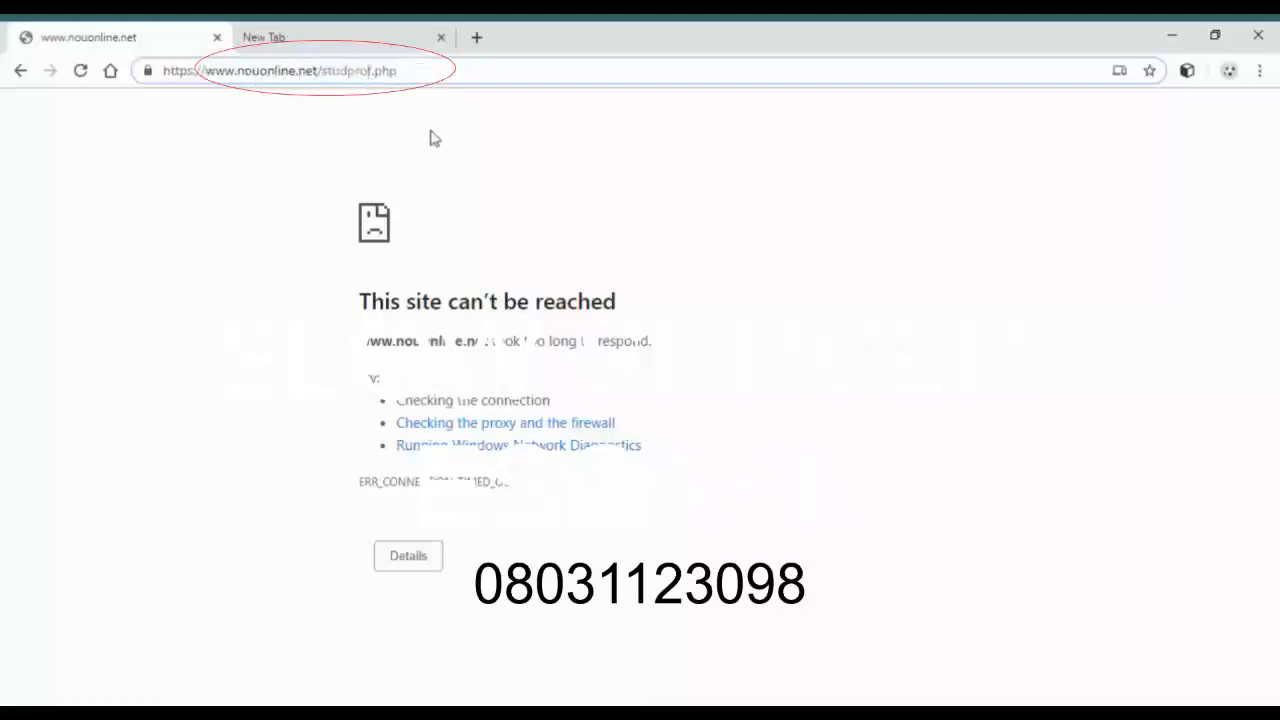
mouse_move(442, 206)
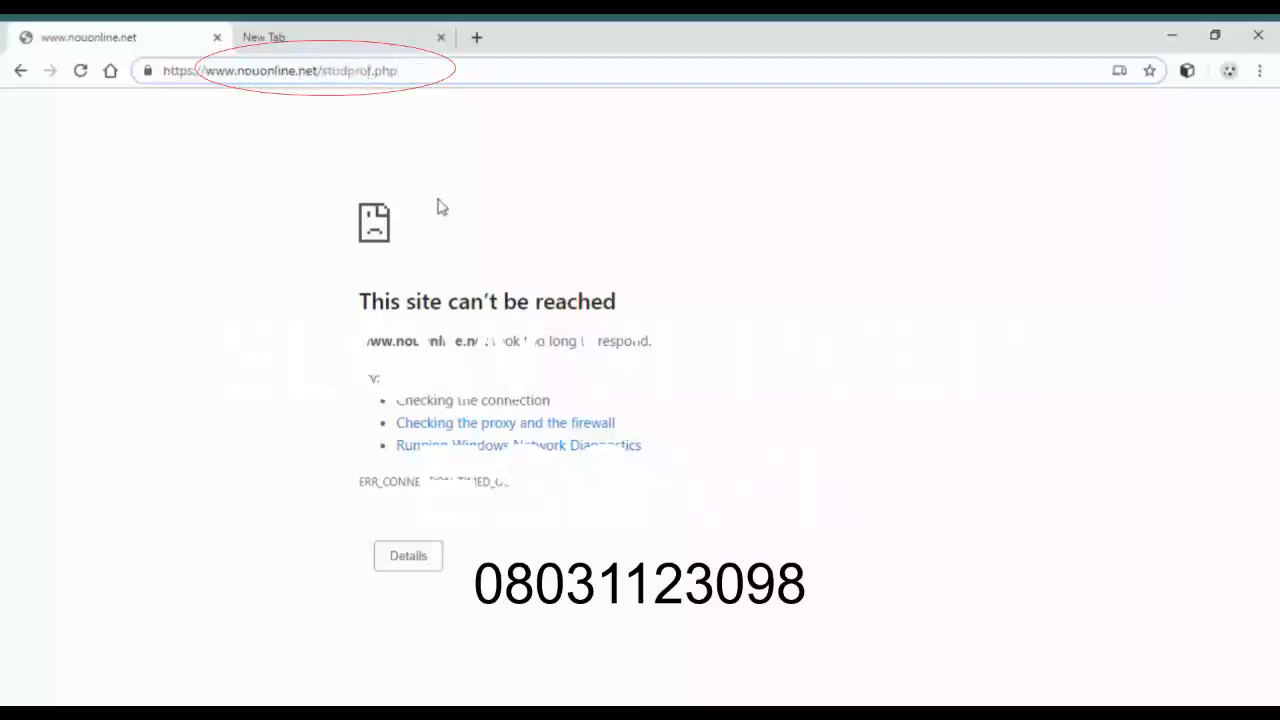
click(300, 70)
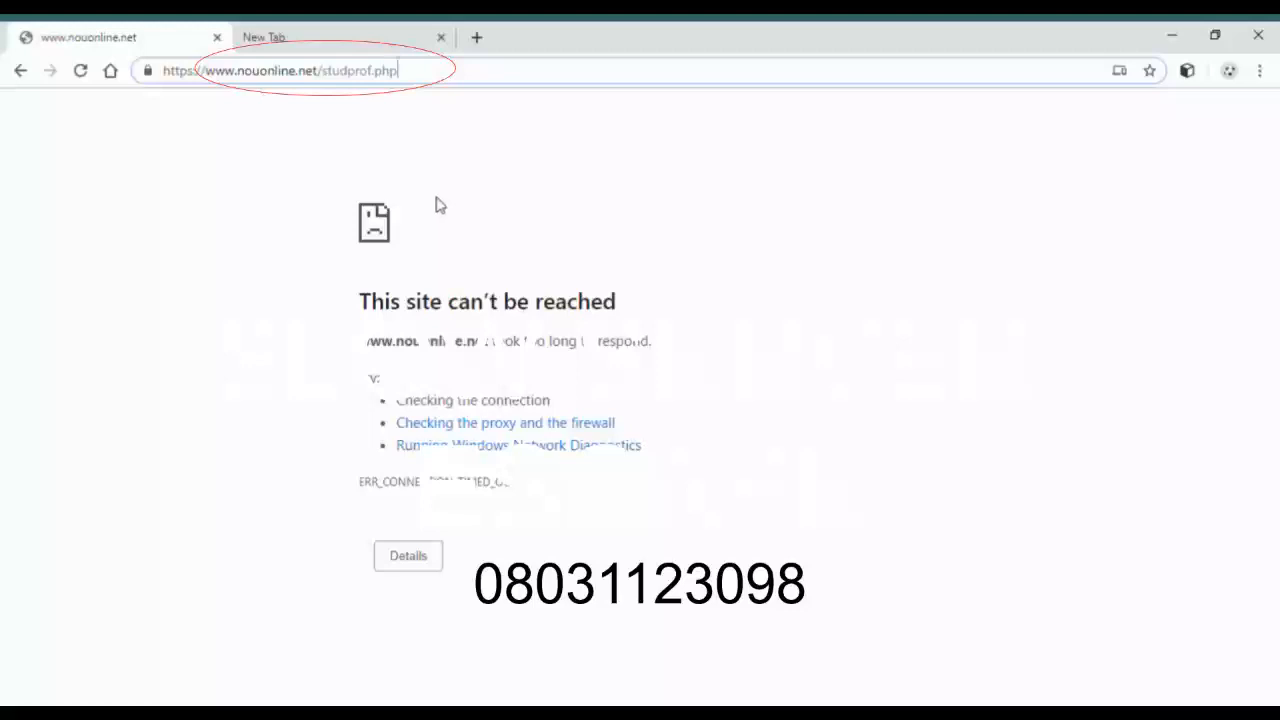
mouse_move(834, 316)
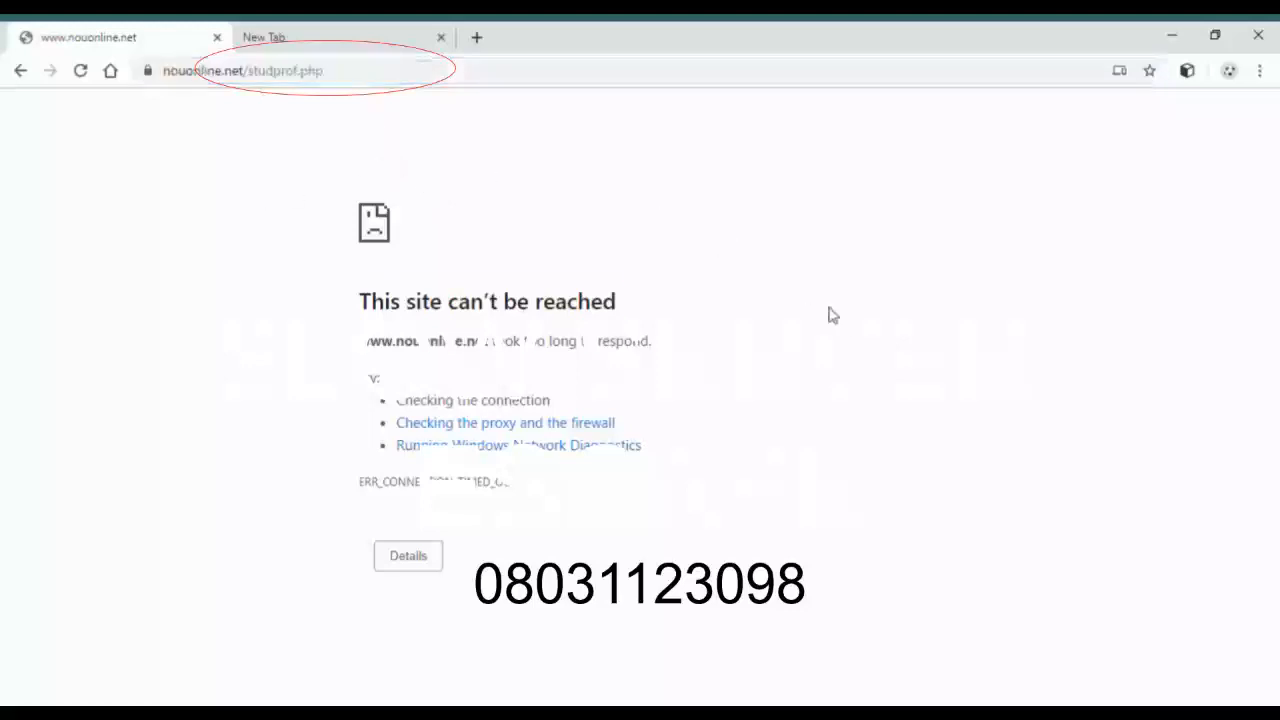
mouse_move(764, 312)
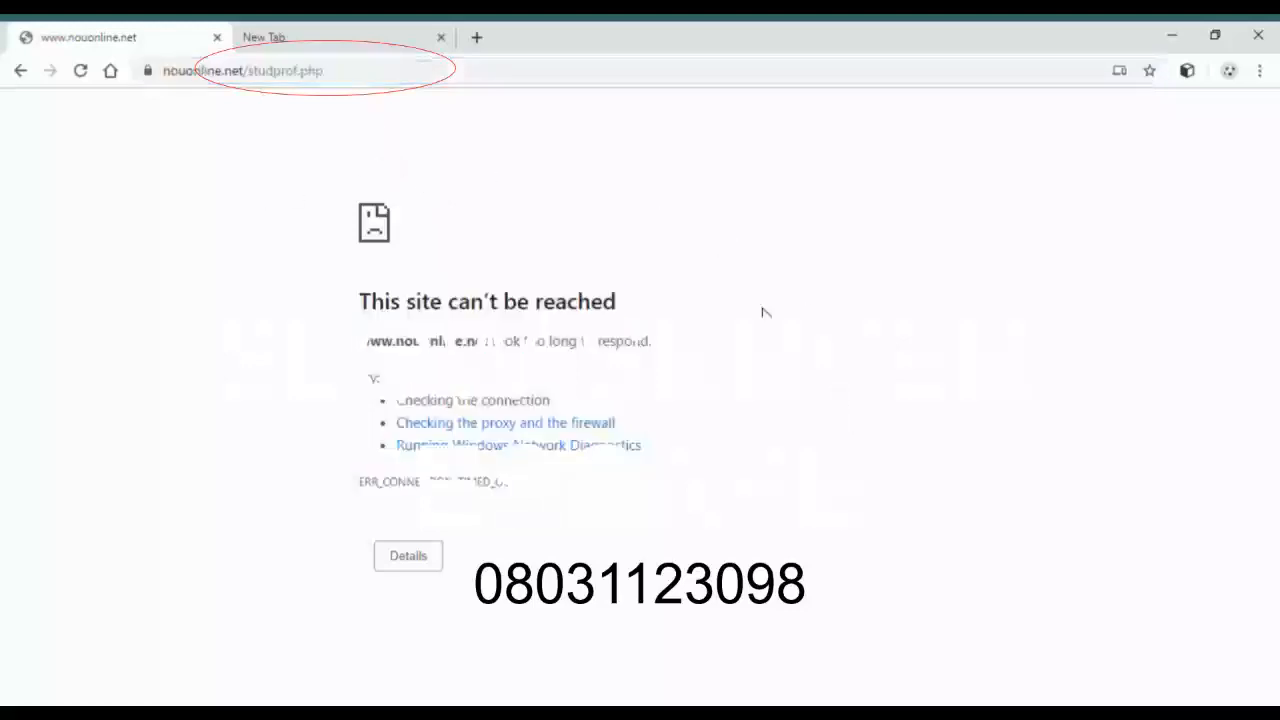
mouse_move(838, 368)
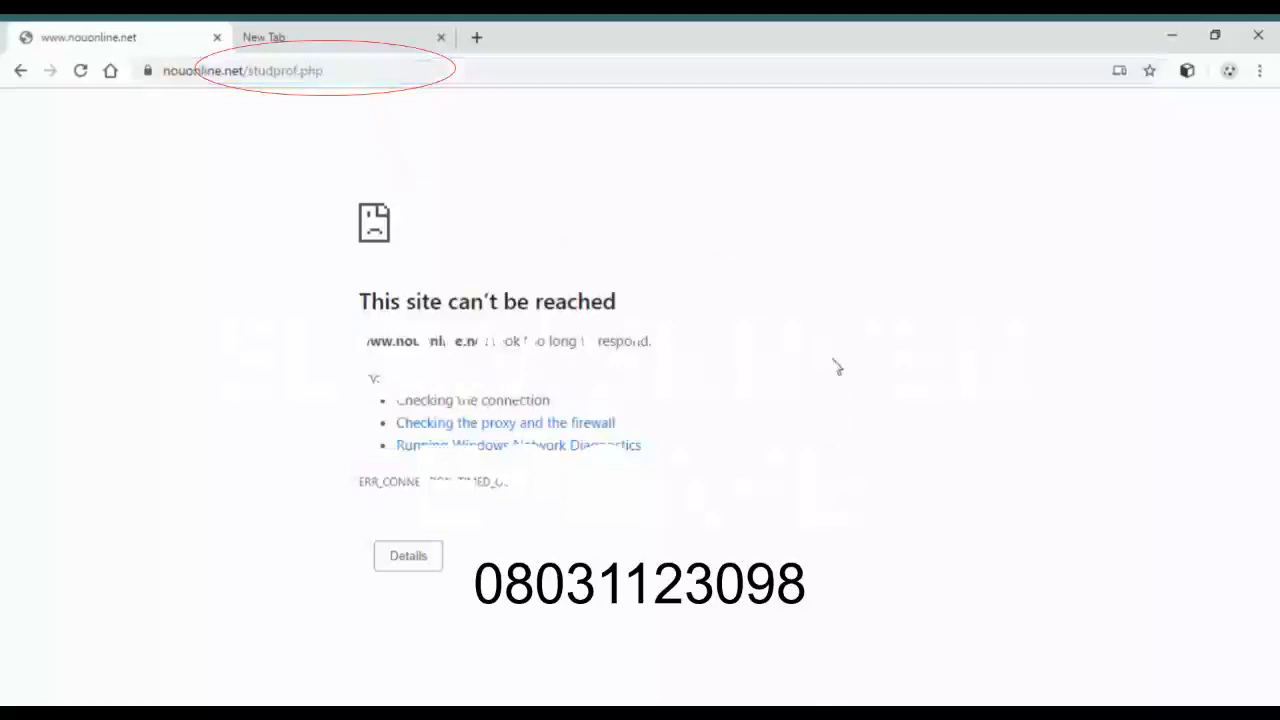
click(300, 70)
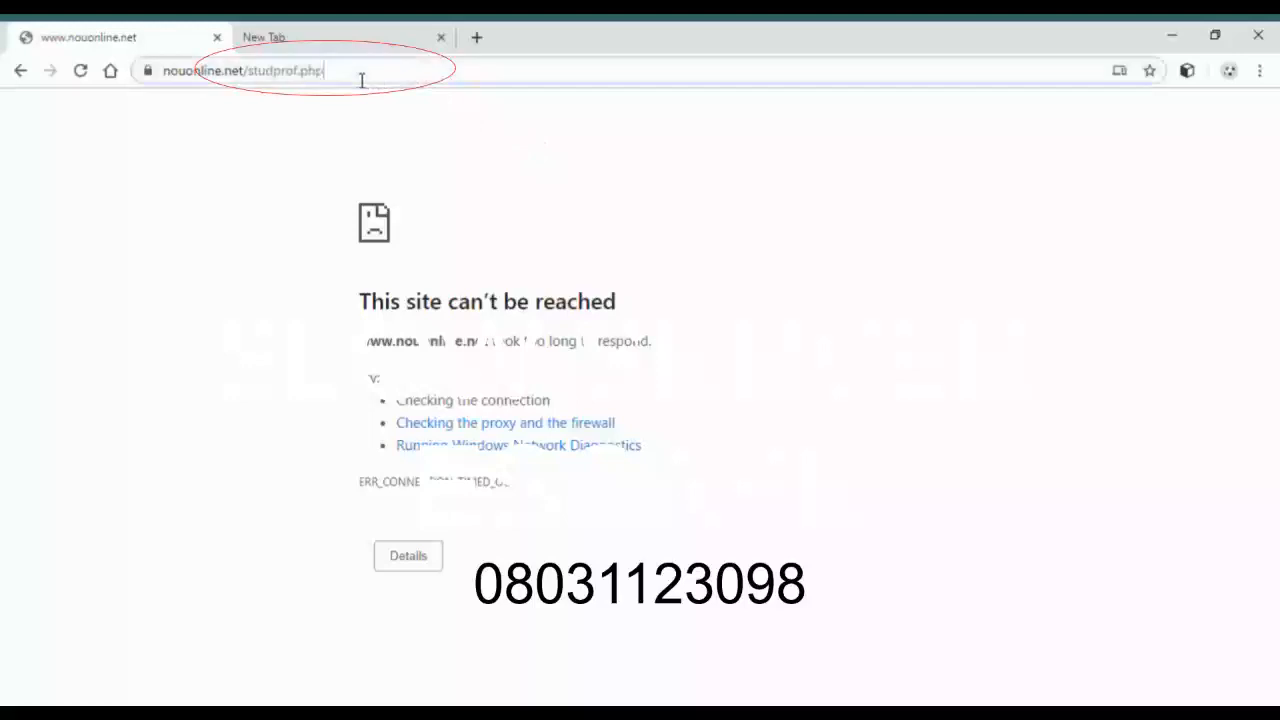
double_click(284, 70)
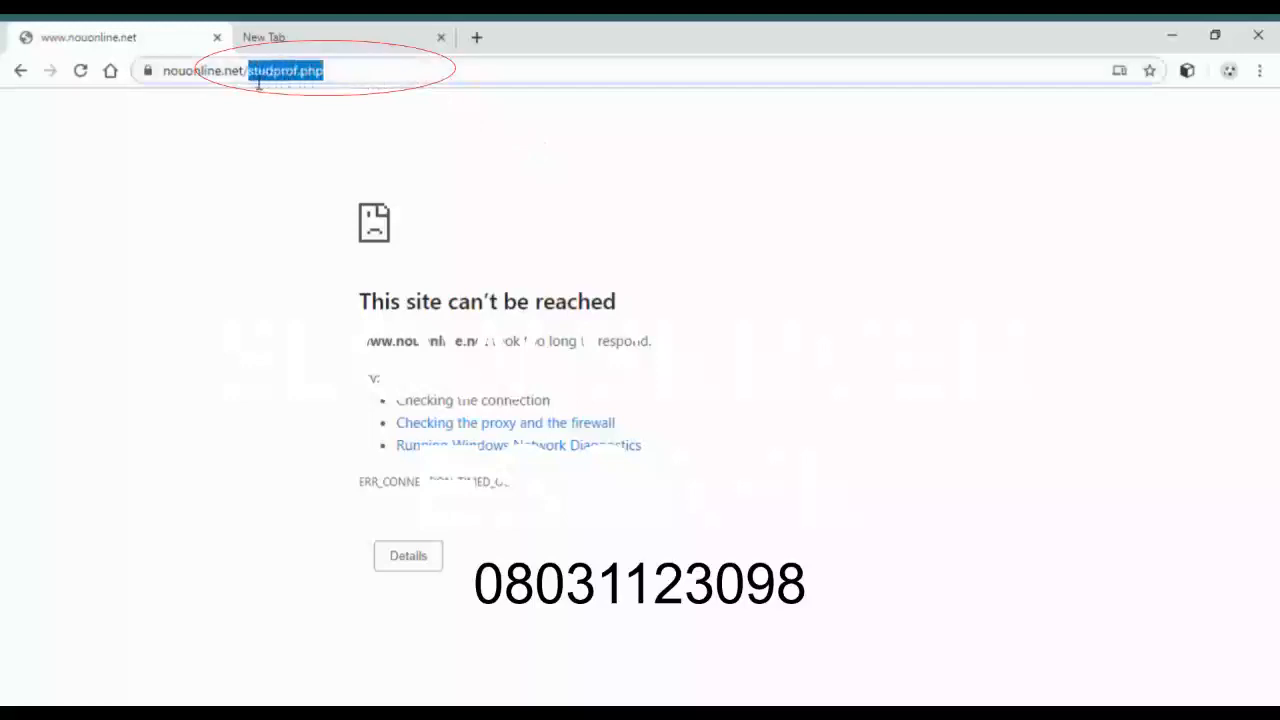
text(https://www.nouonline.net/)
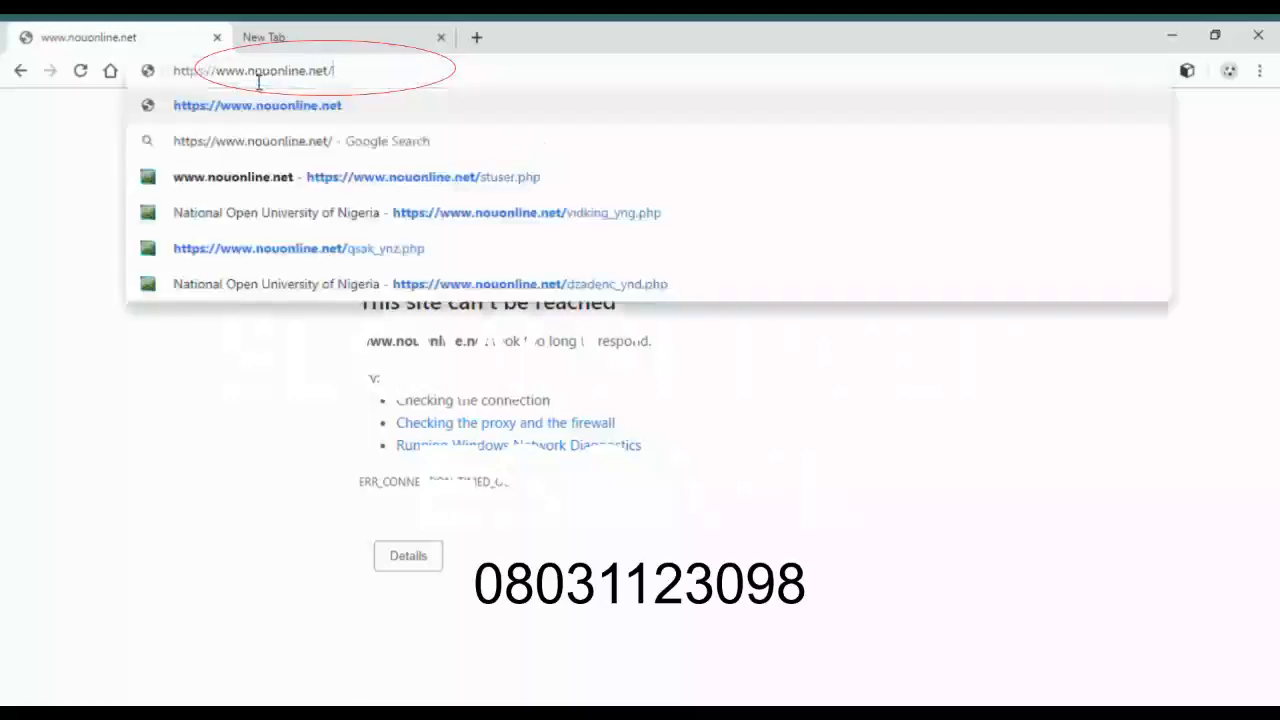
text(vid)
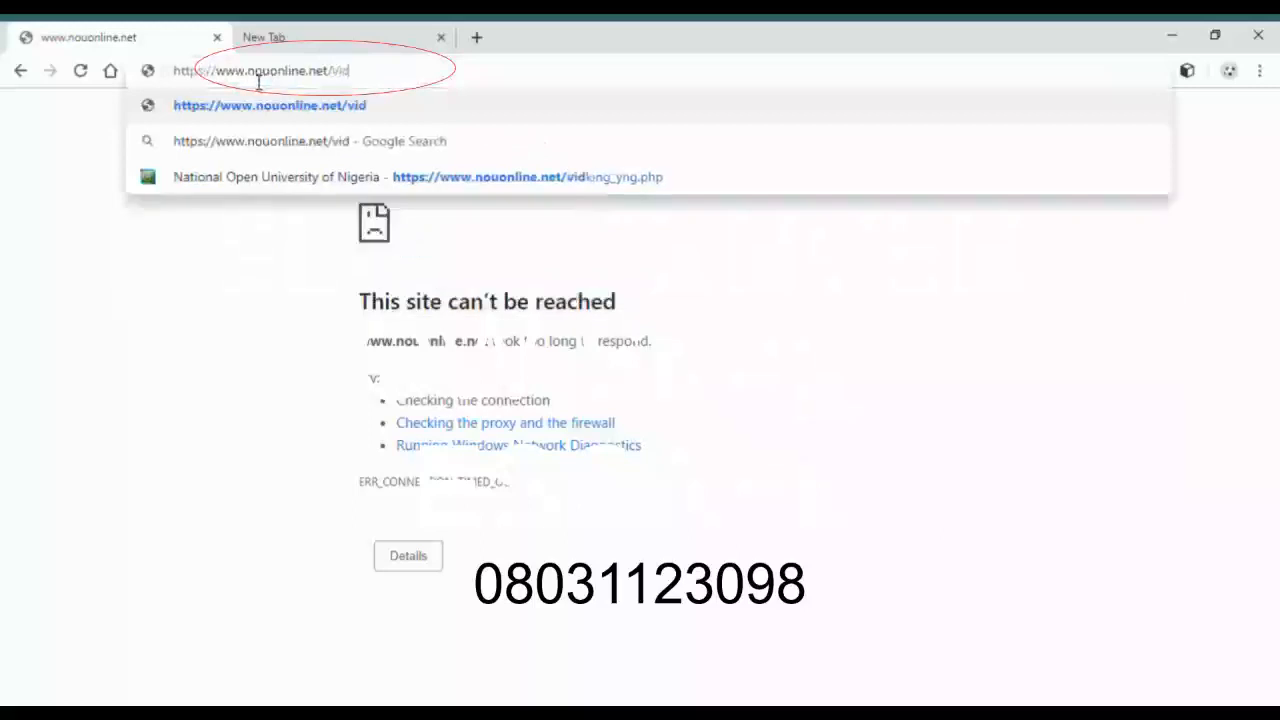
click(416, 176)
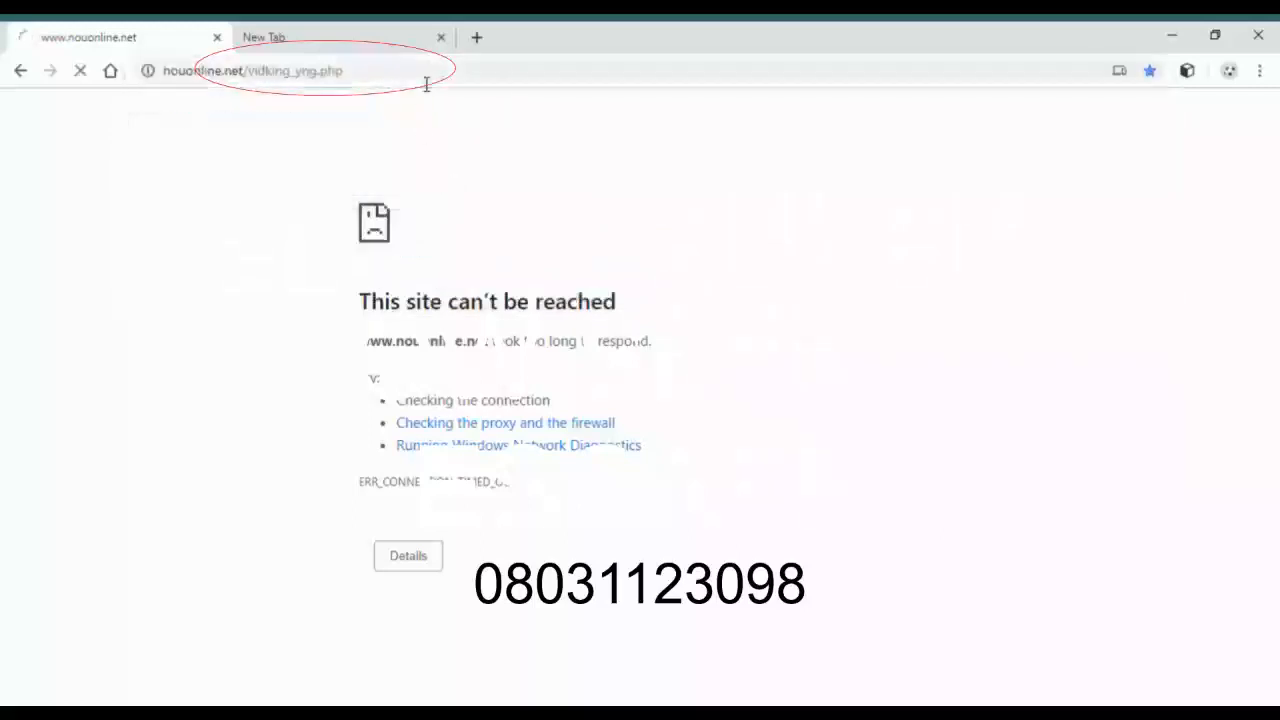
click(256, 70)
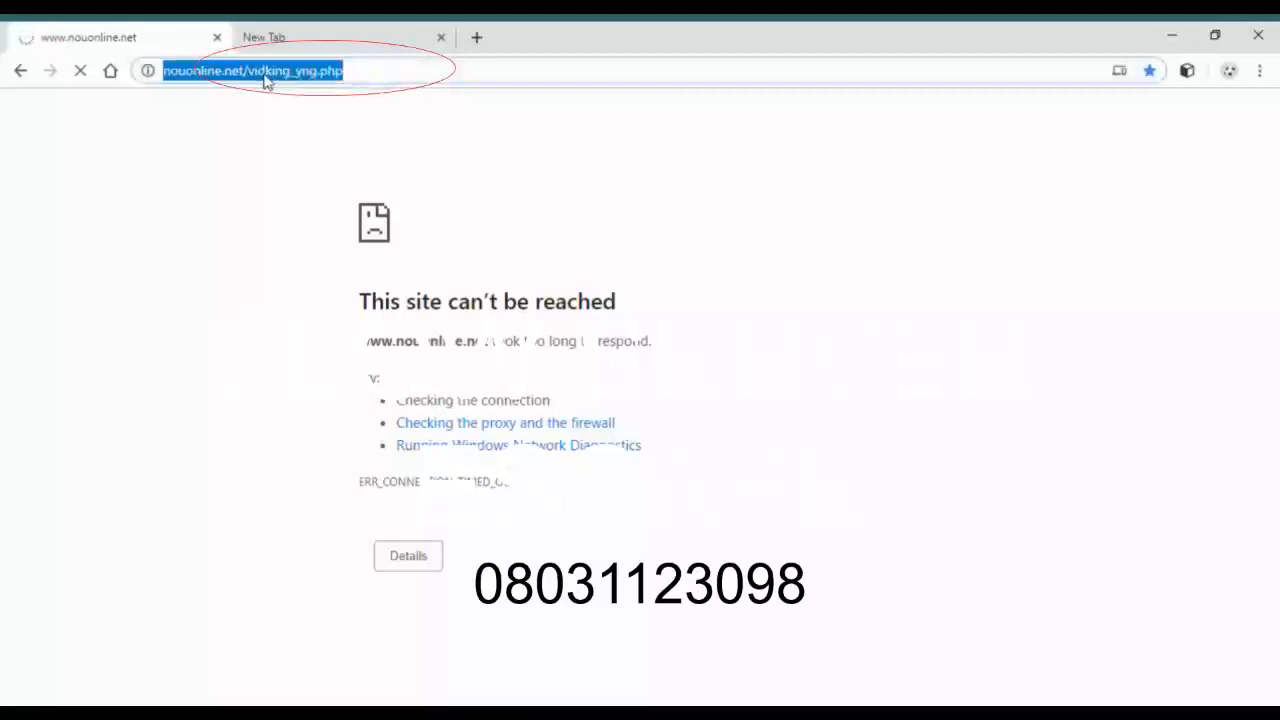
mouse_move(278, 84)
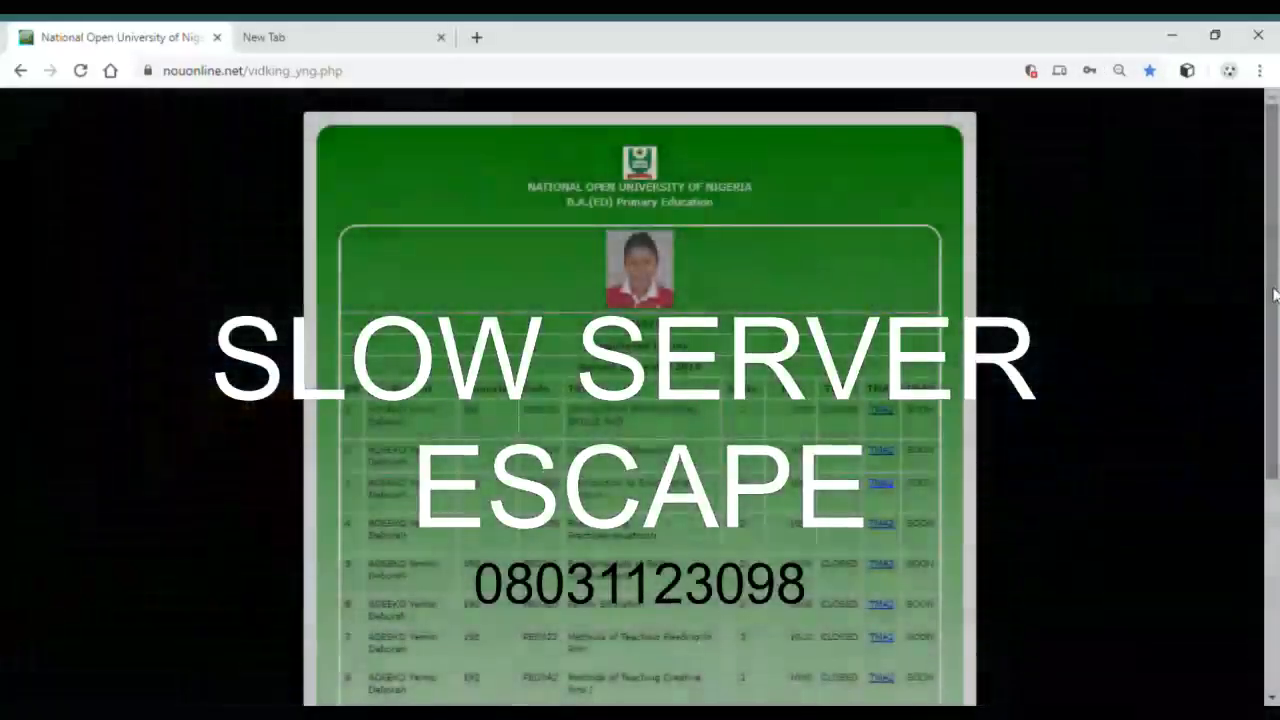
scroll(down, 3)
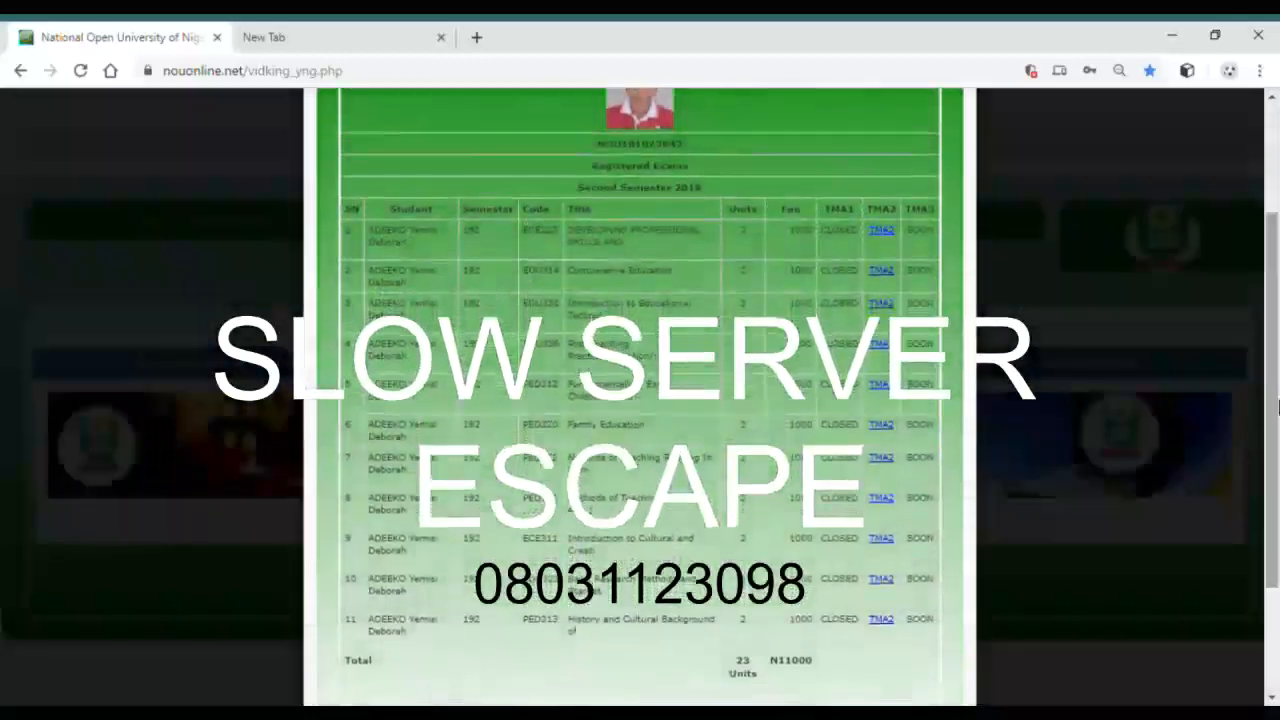
scroll(up, 3)
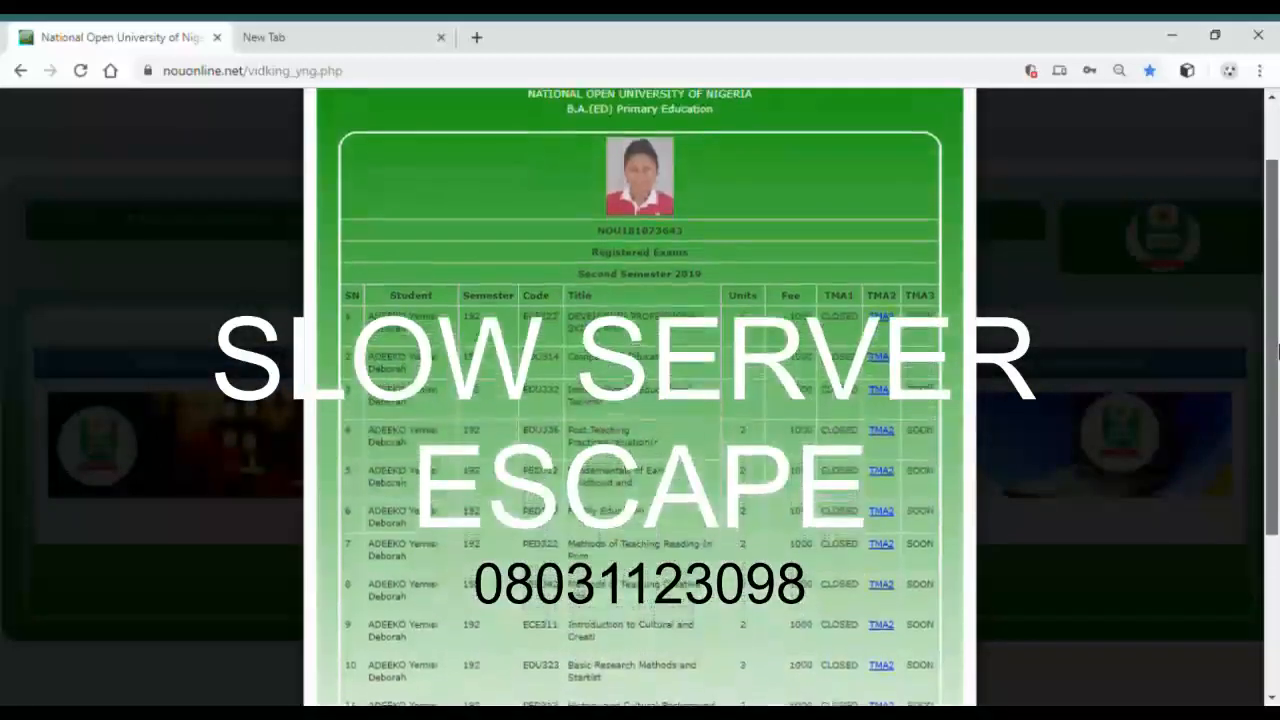
scroll(down, 3)
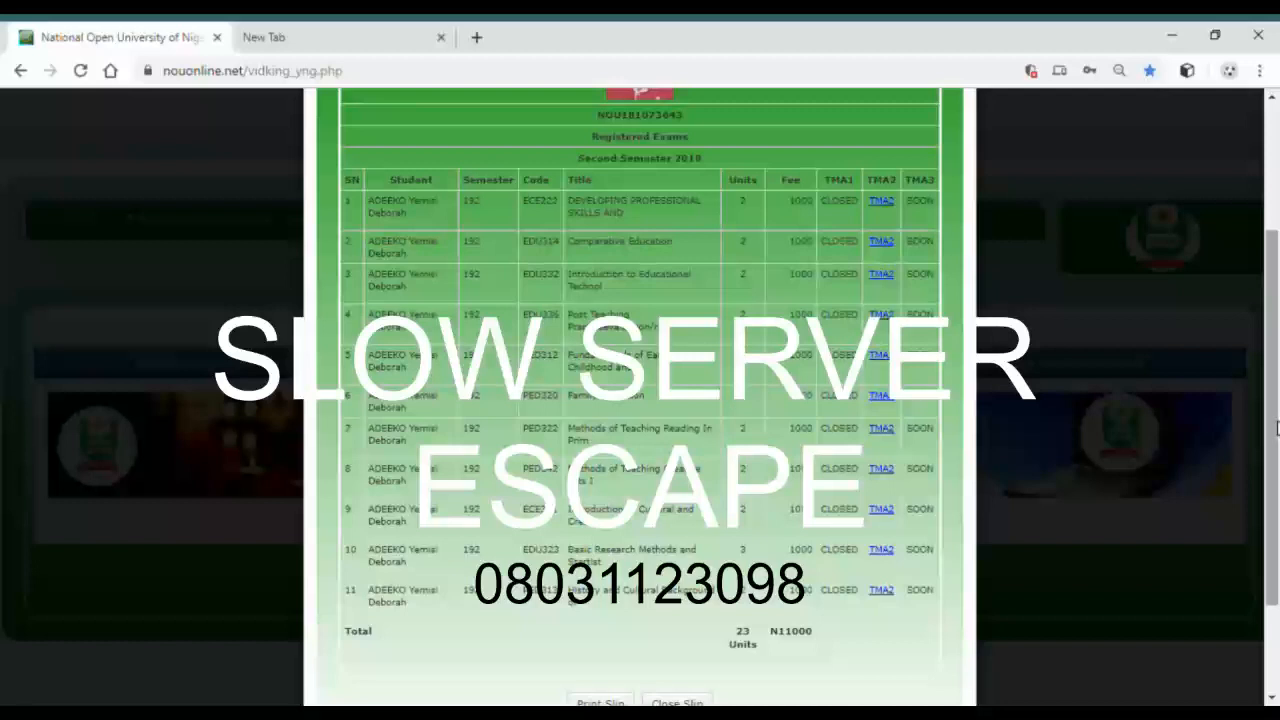
scroll(up, 3)
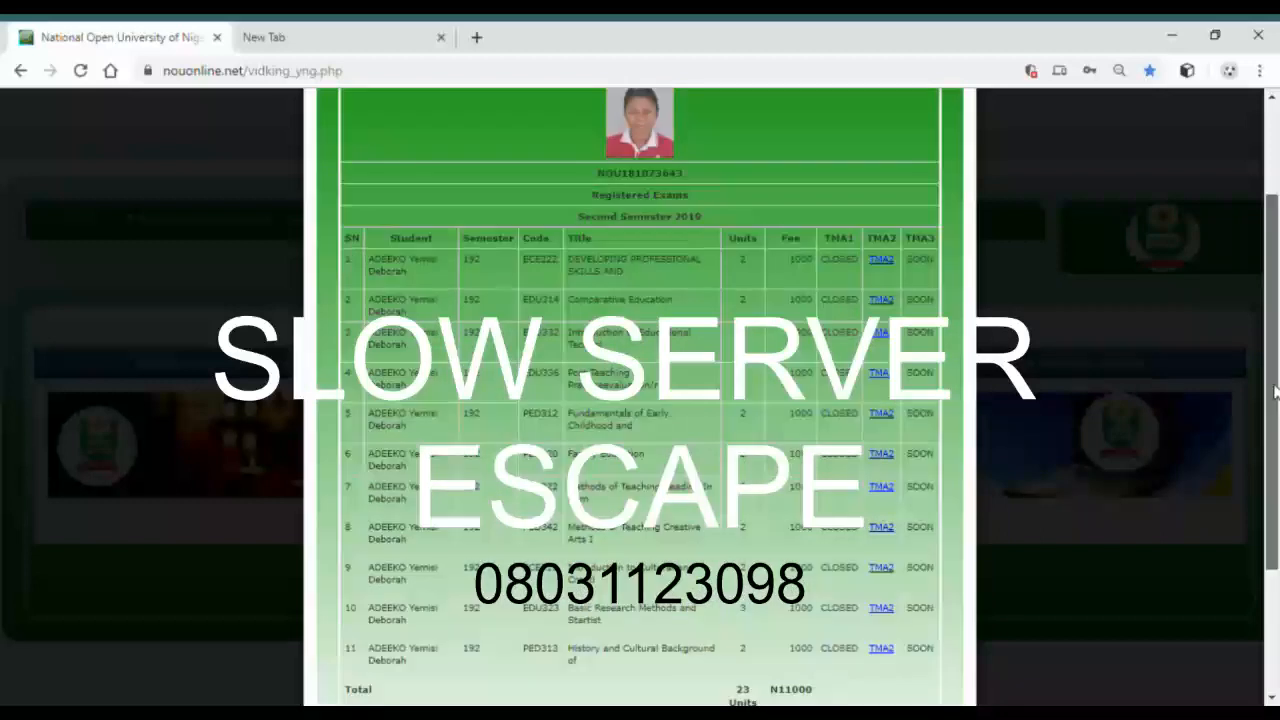
scroll(up, 3)
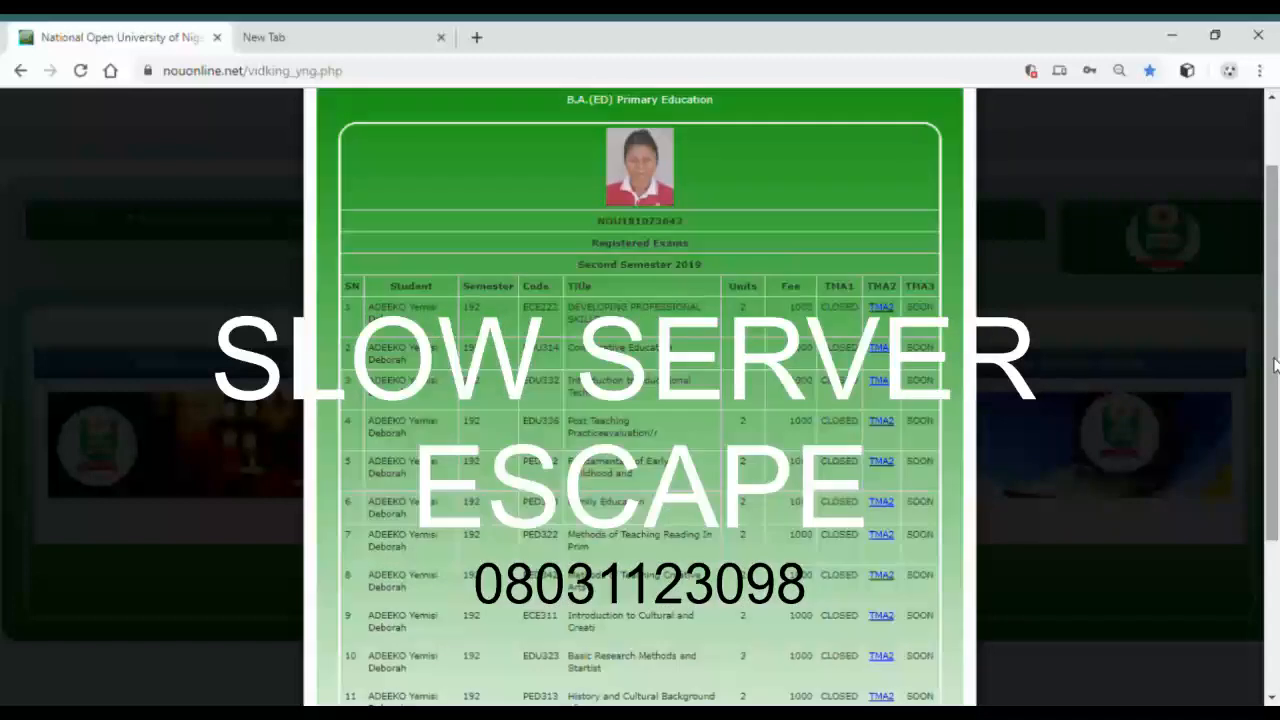
mouse_move(1200, 168)
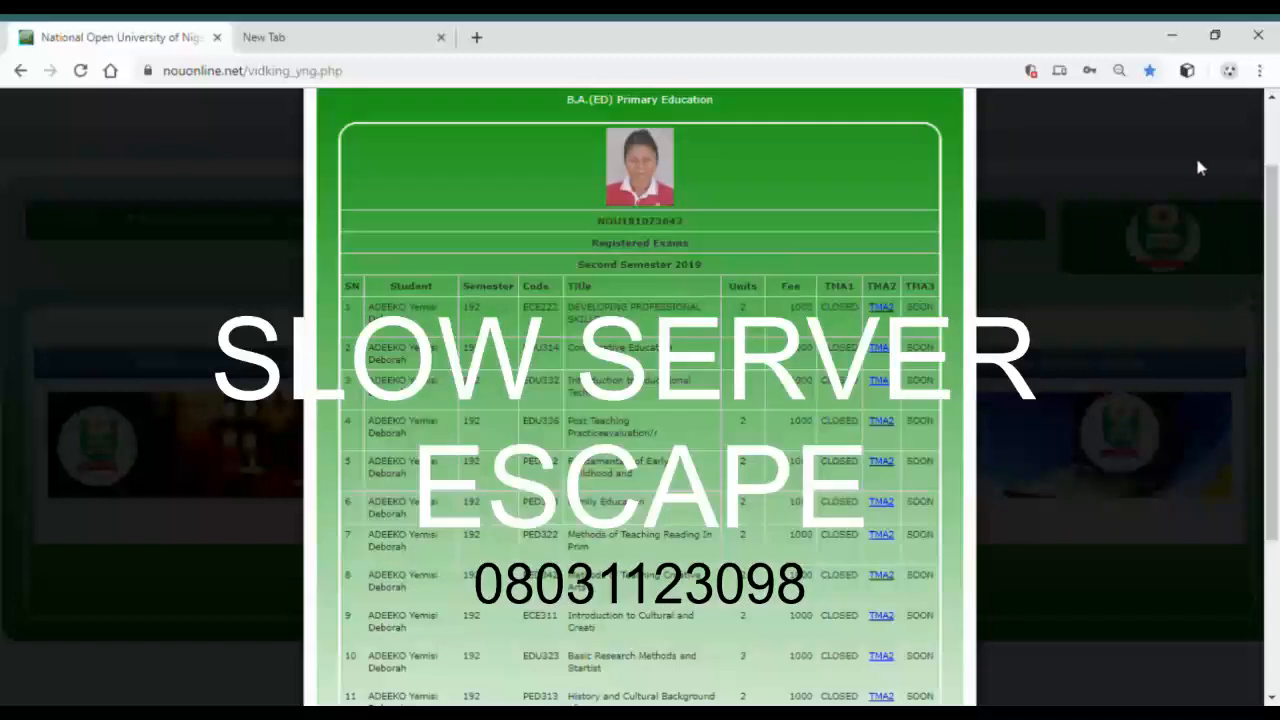